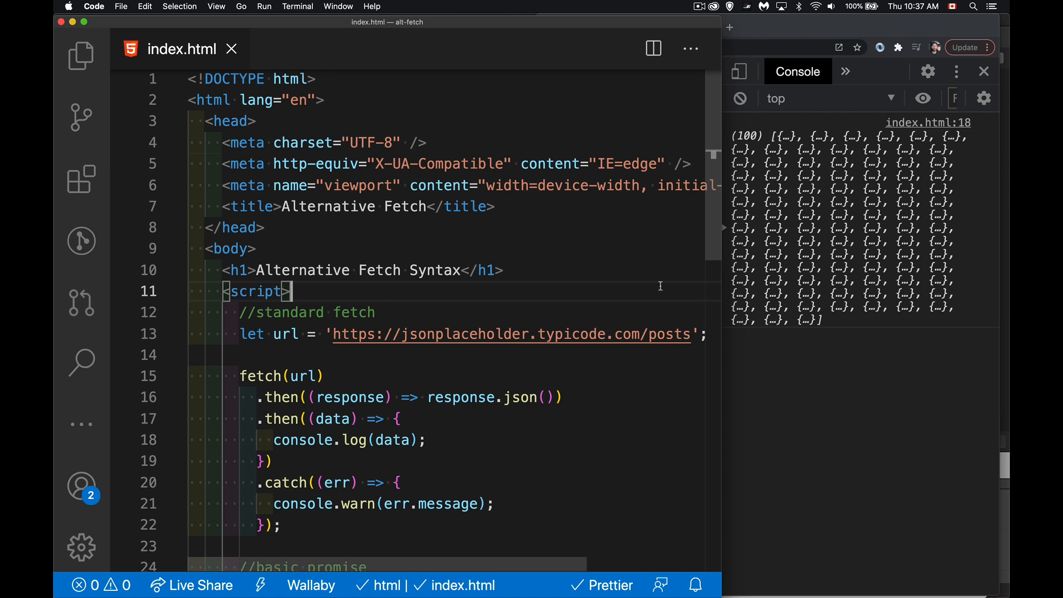
mouse_move(569, 373)
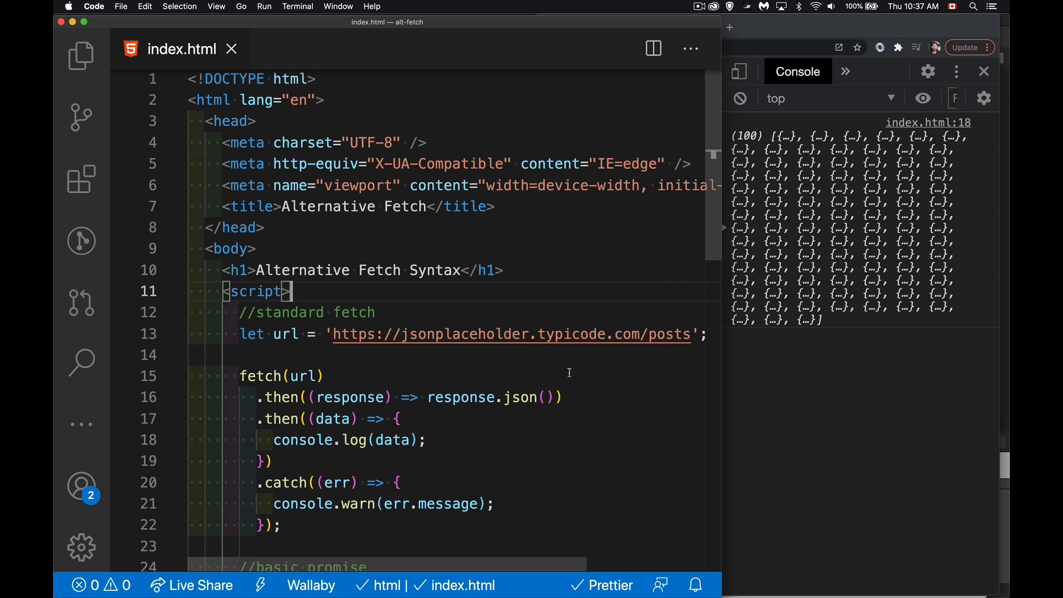
mouse_move(543, 367)
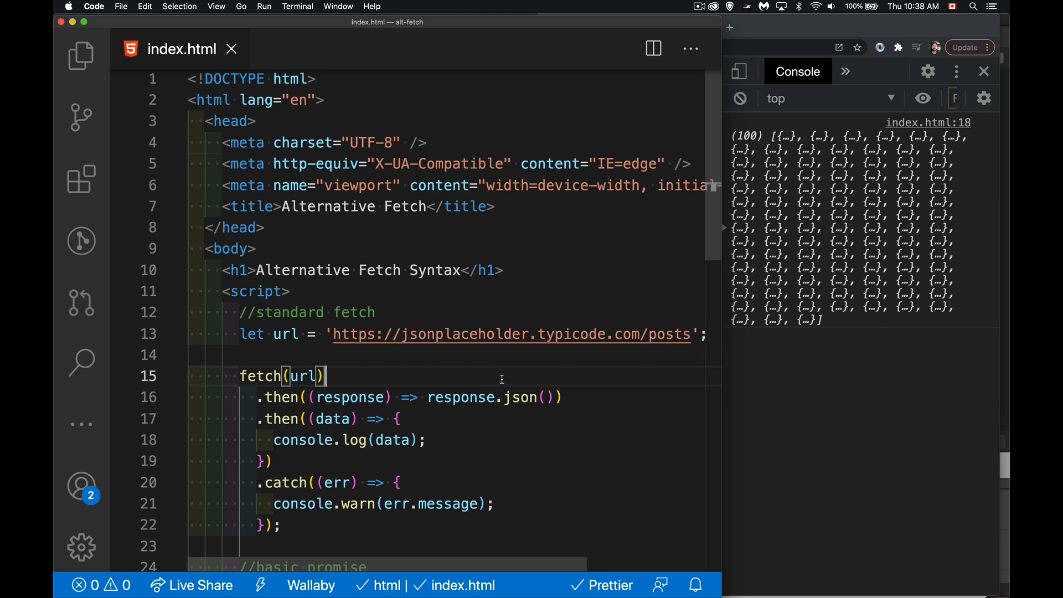
mouse_move(332, 365)
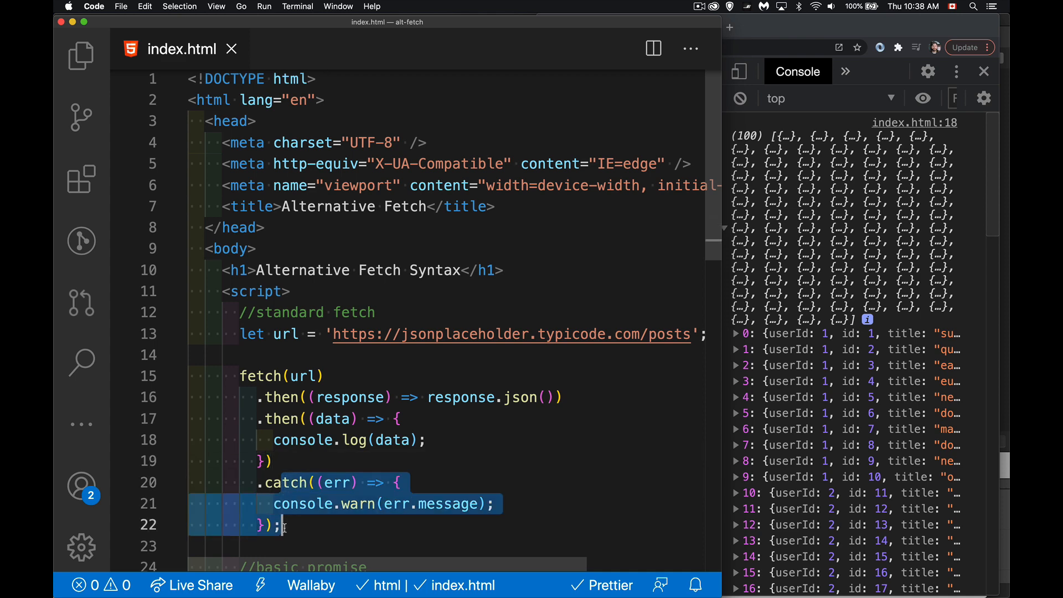
Add a console.log call inside the promise's resolved then handler
scroll(down, 3)
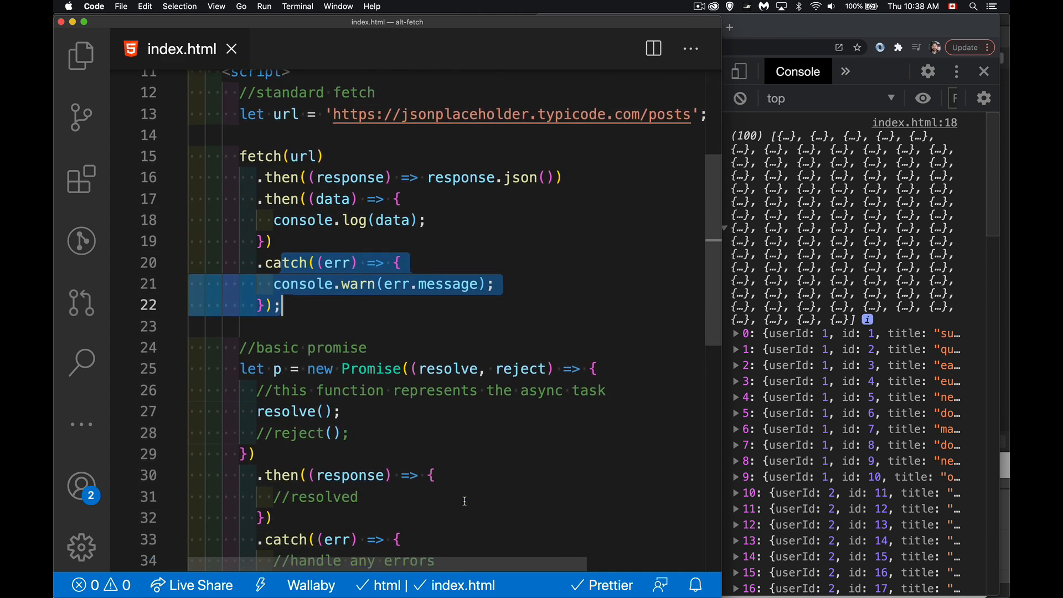
scroll(down, 3)
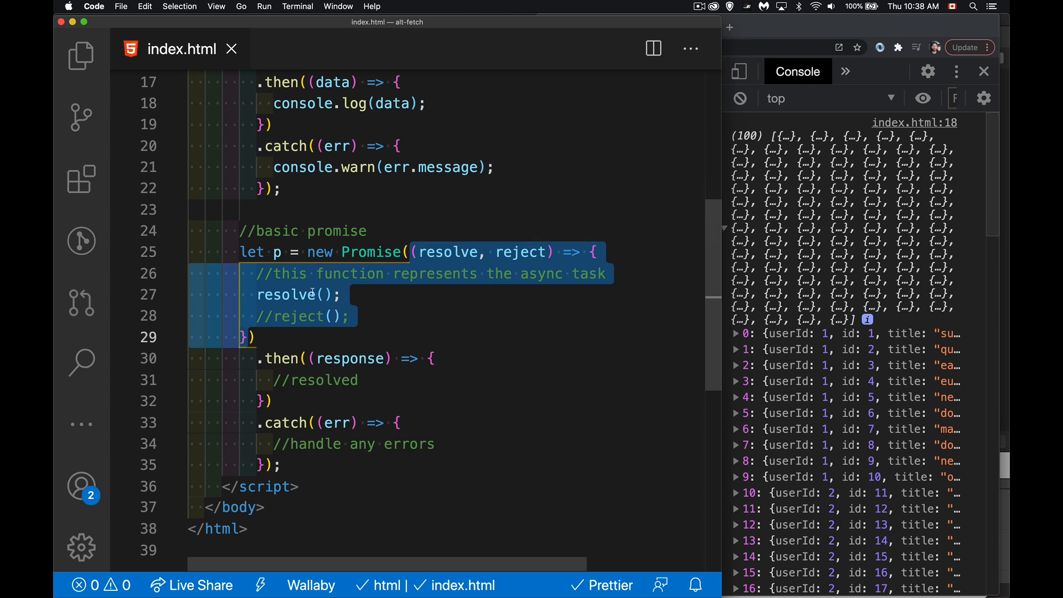
click(352, 316)
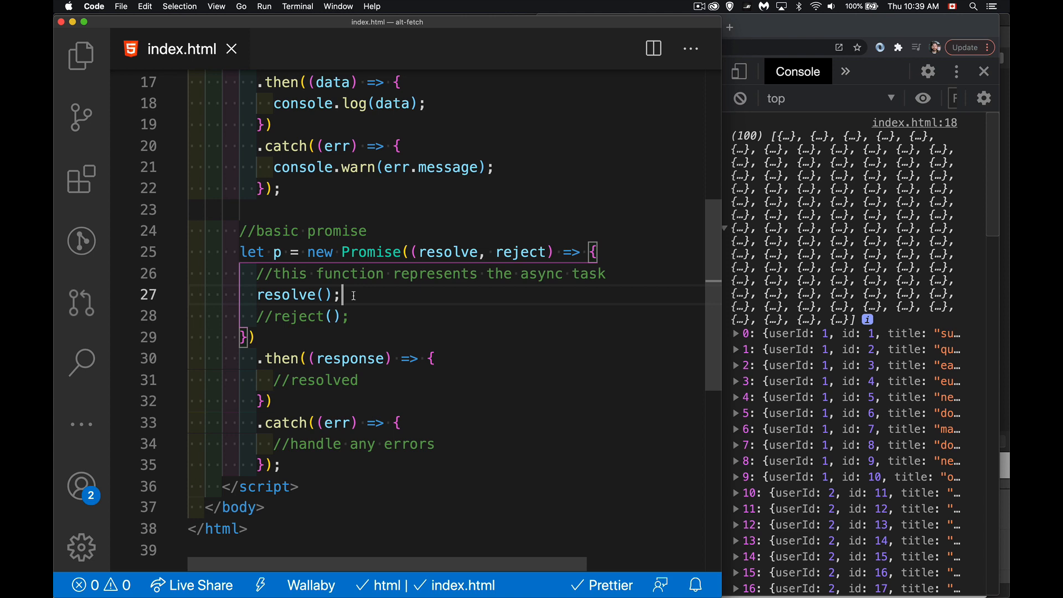
click(351, 316)
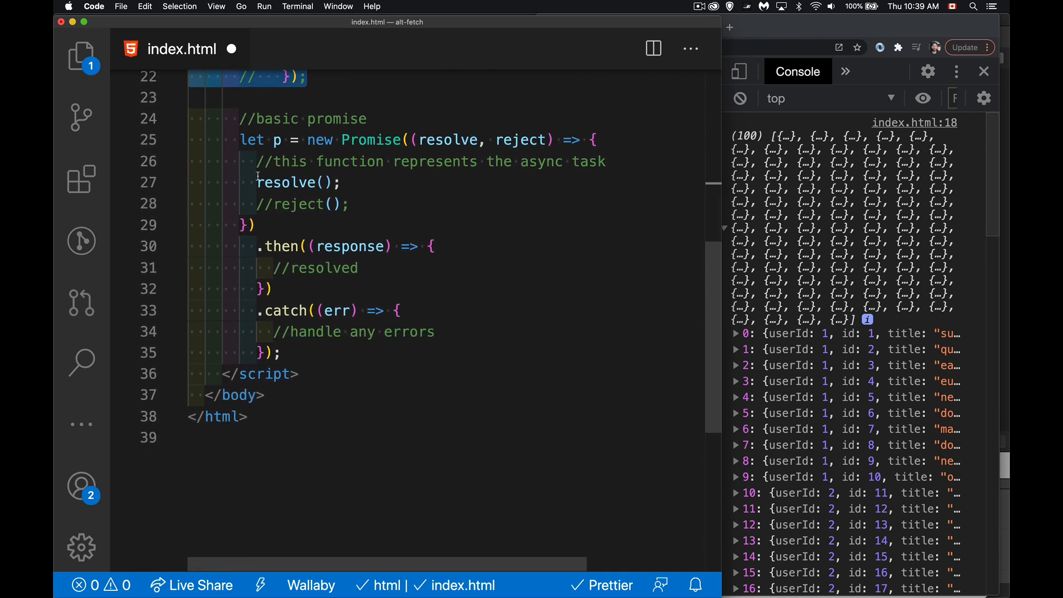
text(console.log('error catch');)
text(console.log('resolve');)
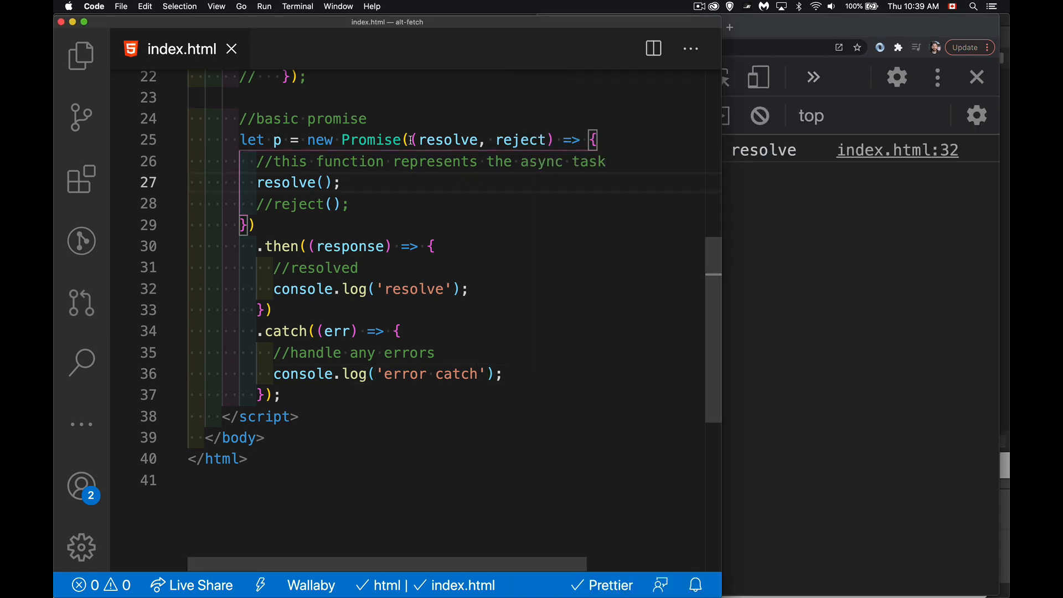
Switch the promise executor from calling resolve() to calling reject()
drag(408, 139, 256, 224)
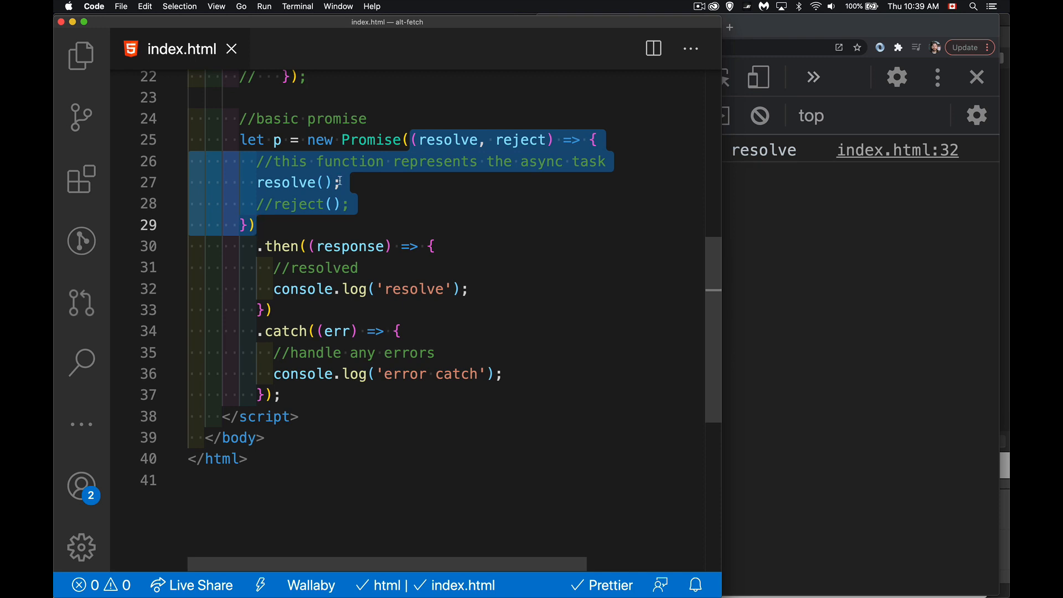
click(342, 183)
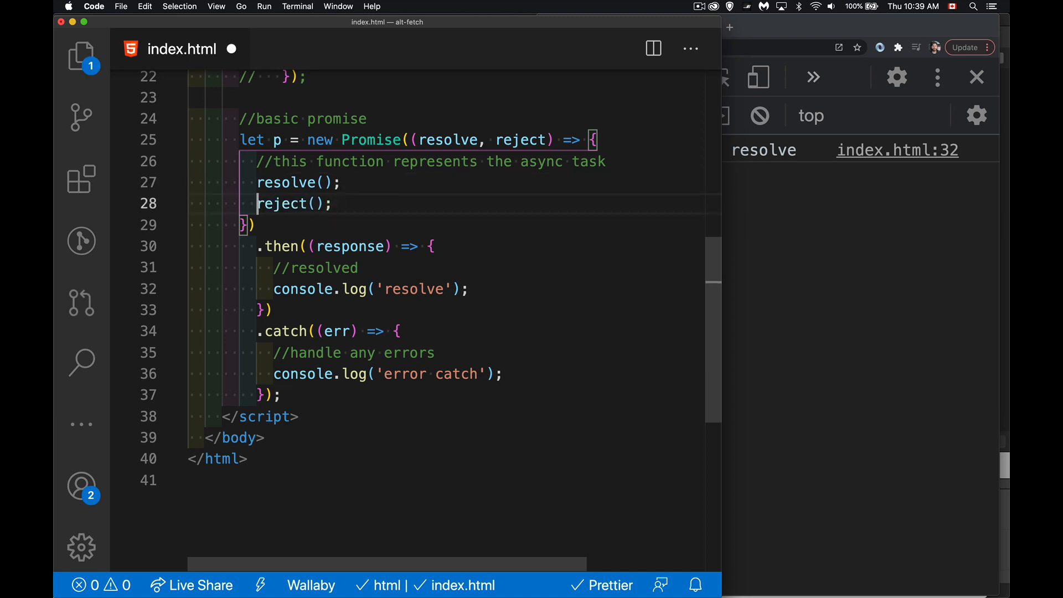
key(Cmd+/)
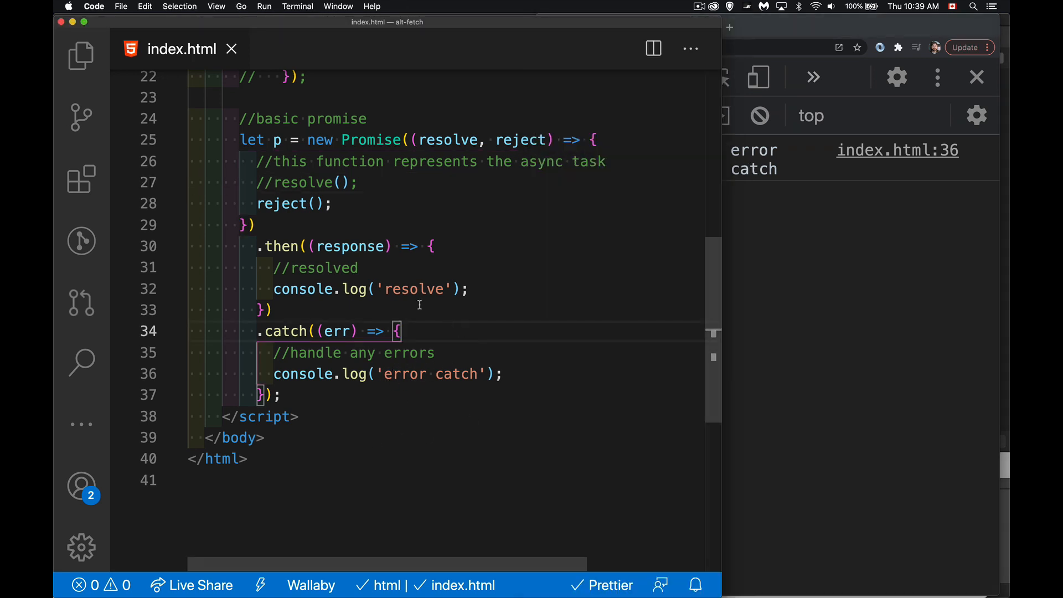
mouse_move(471, 317)
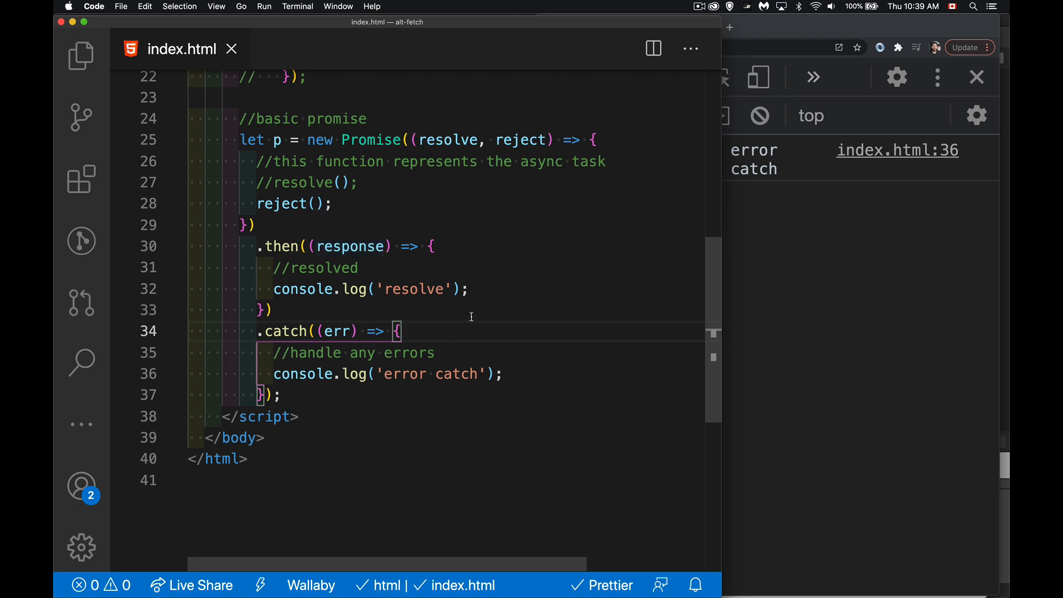
mouse_move(351, 235)
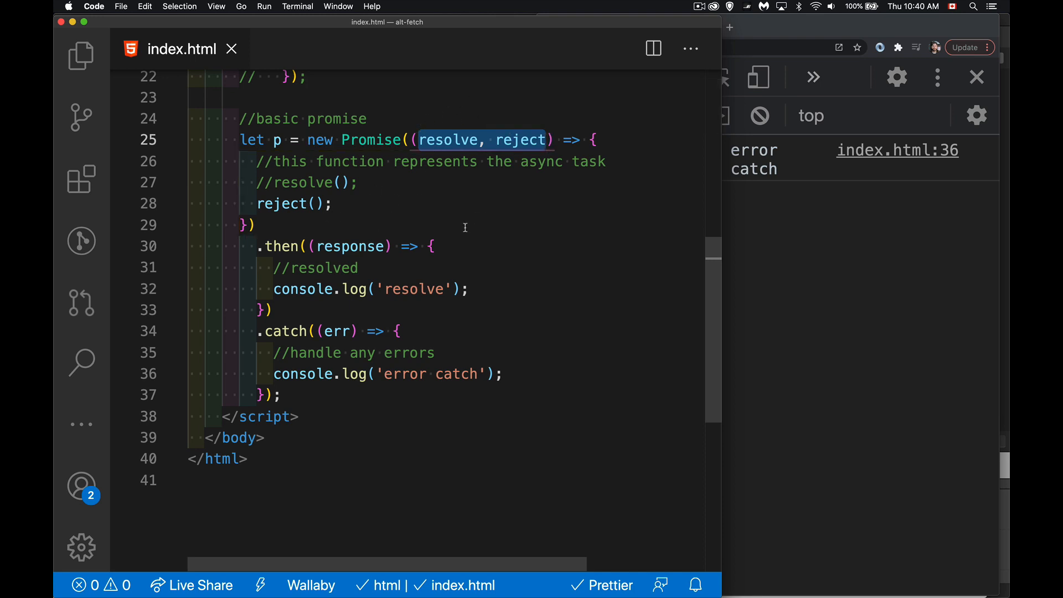
mouse_move(401, 275)
text(console.log(e)
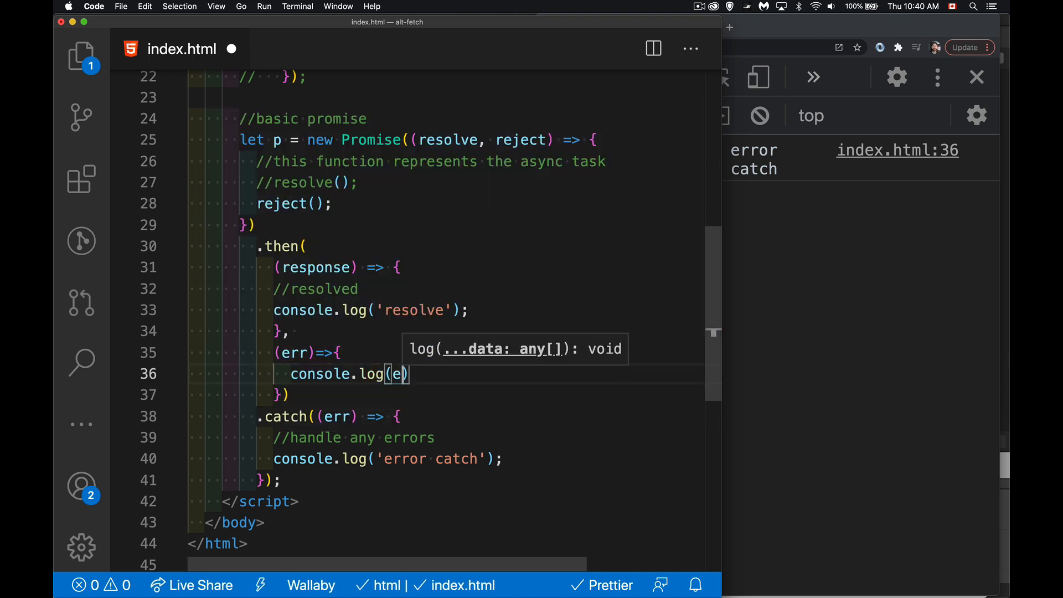
Add an err-logging error callback to then and make reject pass 'bad'
text(rr)
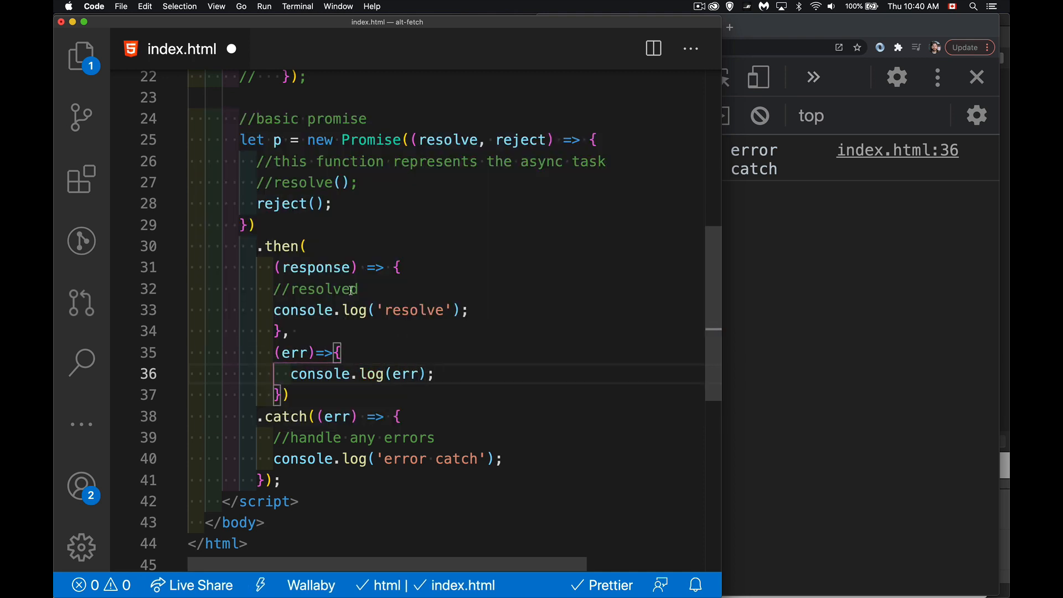
click(314, 204)
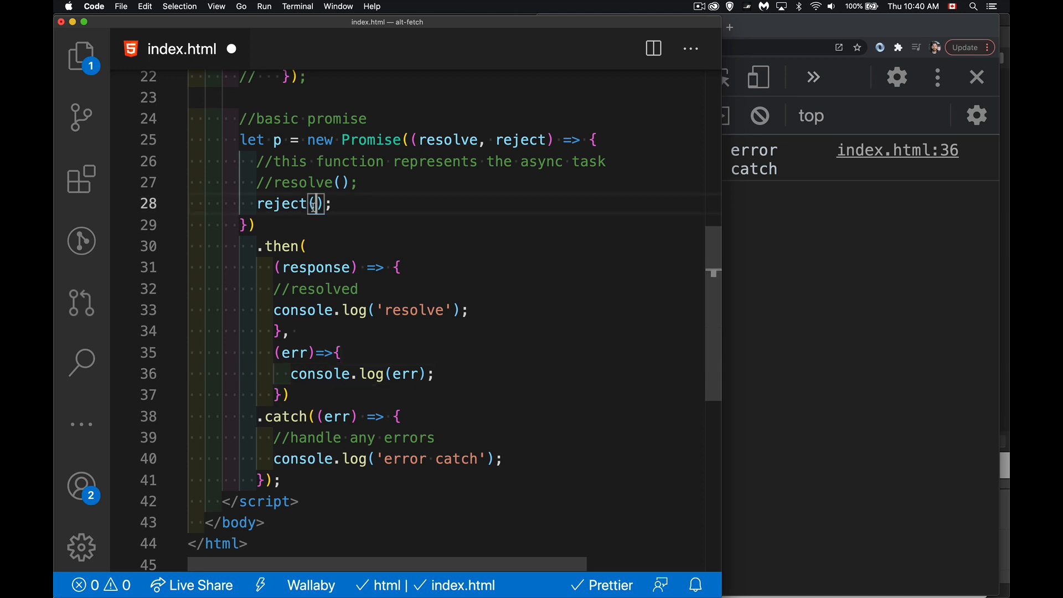
text('bad')
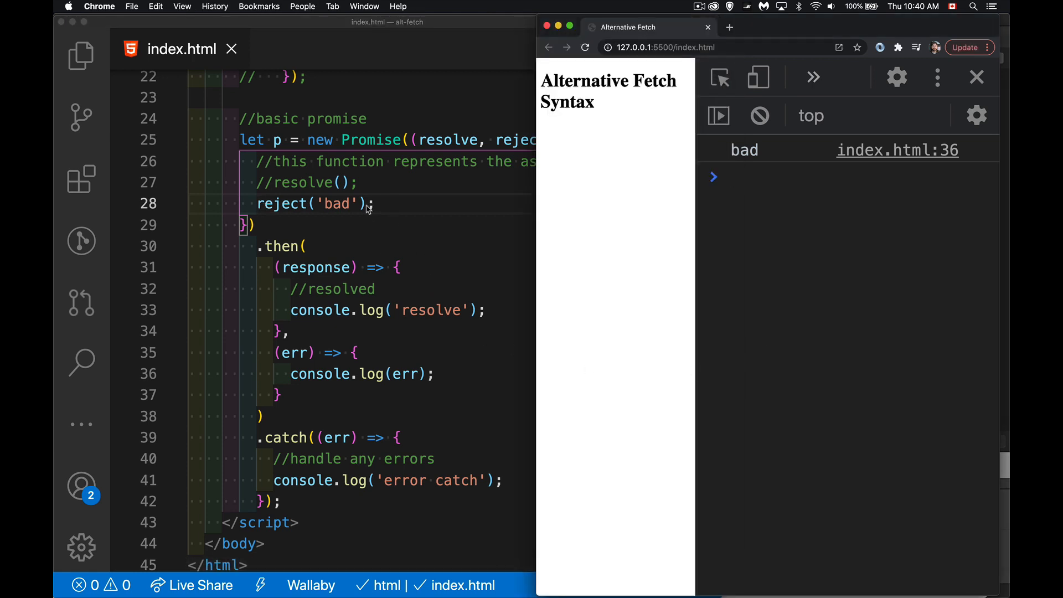
mouse_move(293, 453)
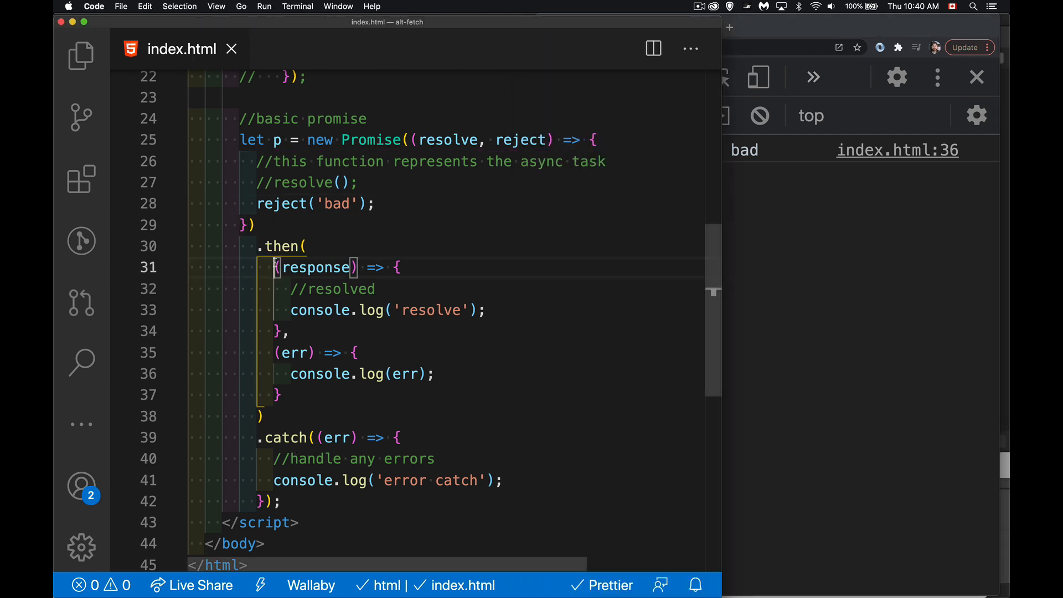
drag(273, 267, 285, 395)
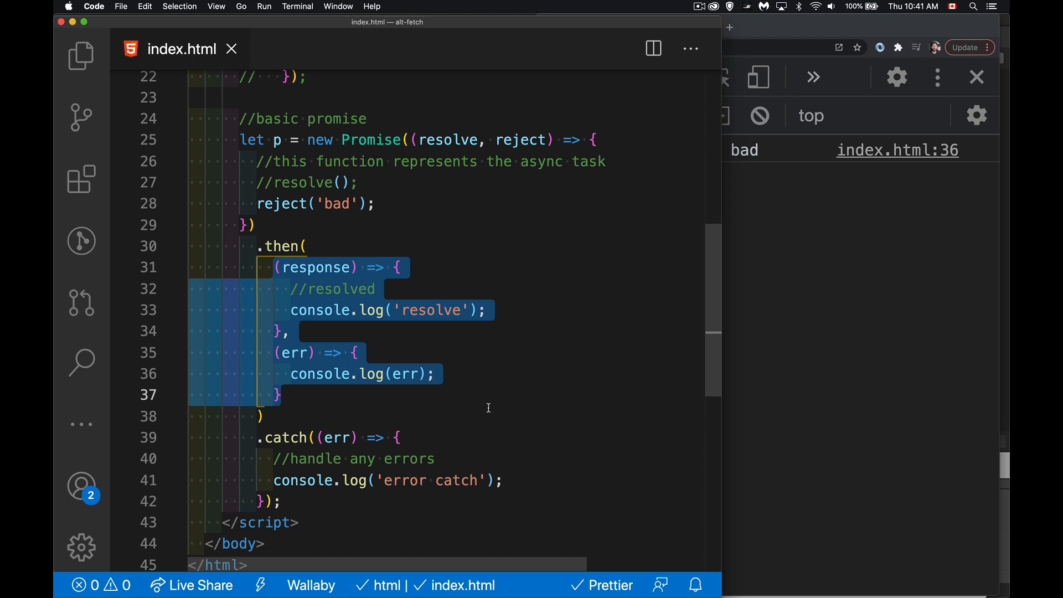
Comment out the whole basic promise block with Cmd+/
click(278, 139)
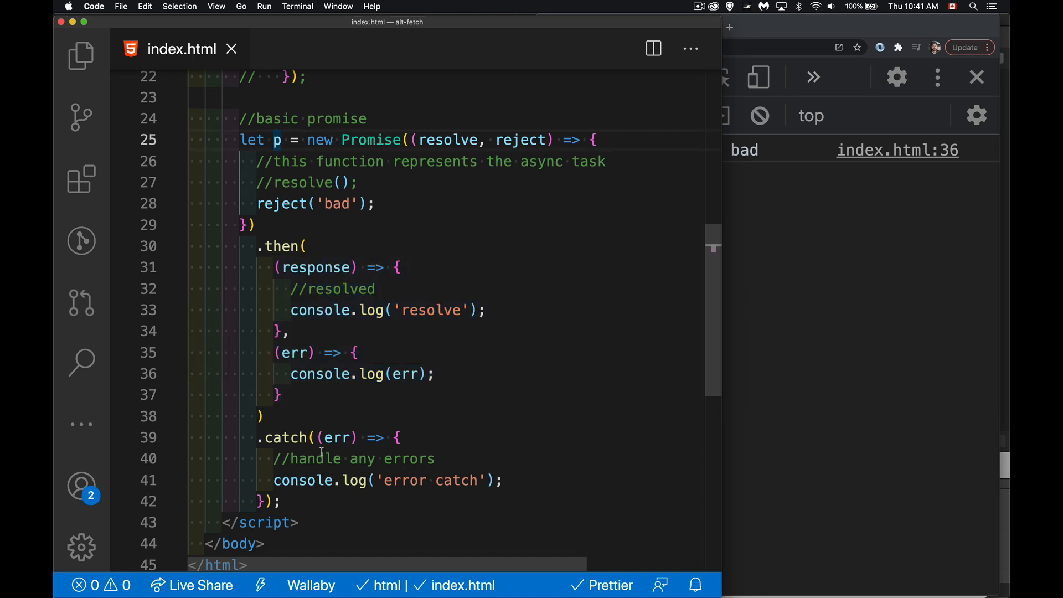
key(Cmd+/)
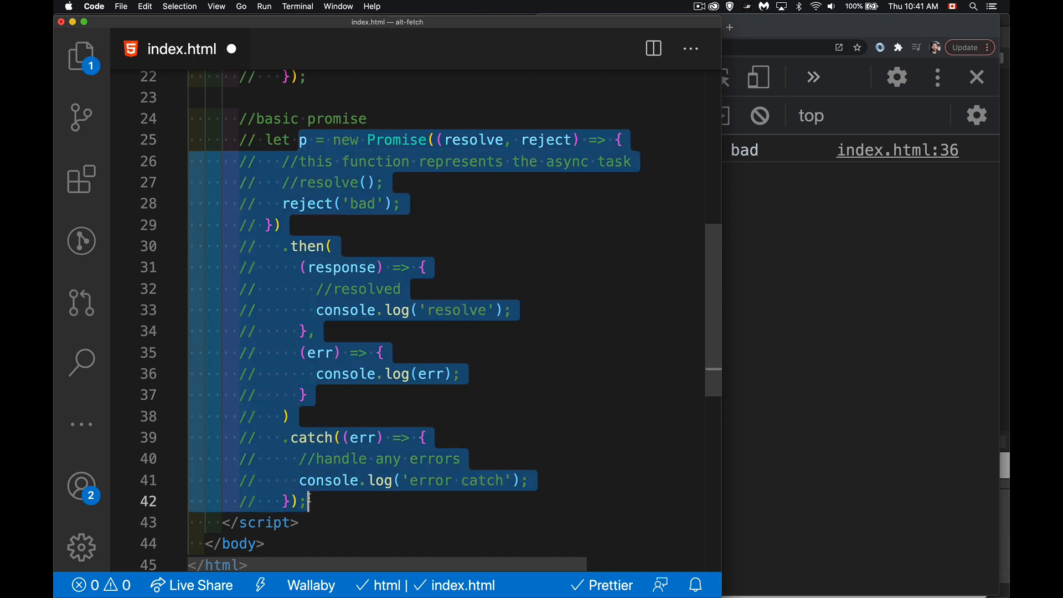
Write fetch(url).then with a resp callback that throws resp.statusText when !resp.ok
scroll(down, 3)
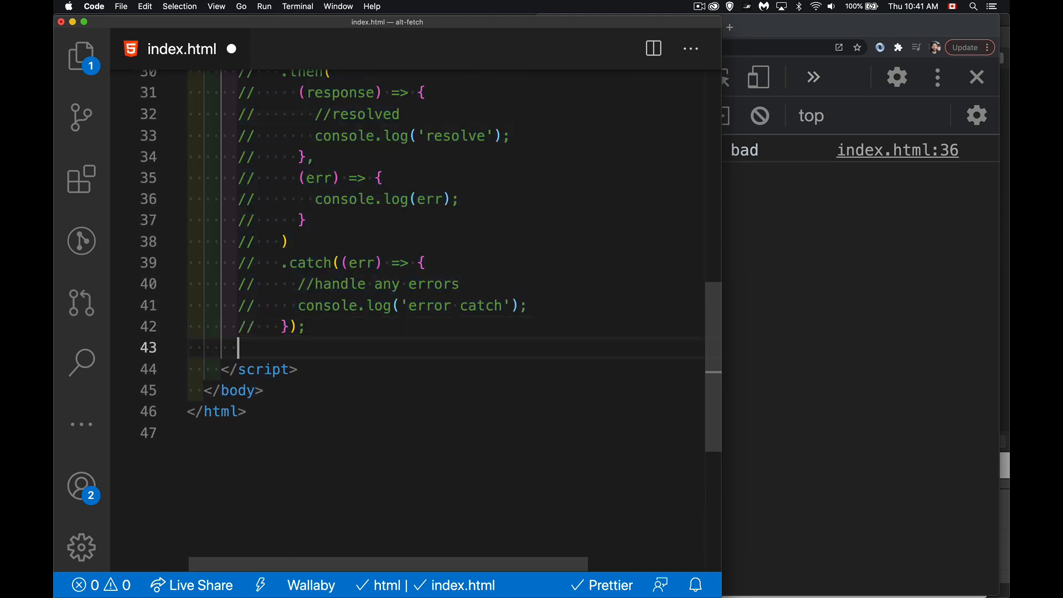
text(fe)
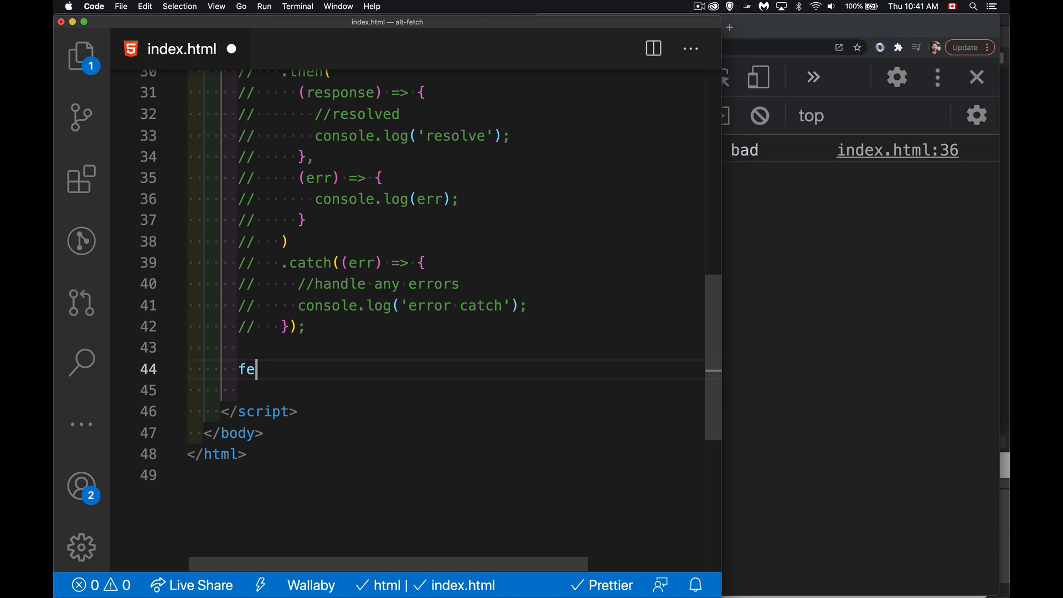
text(tch)
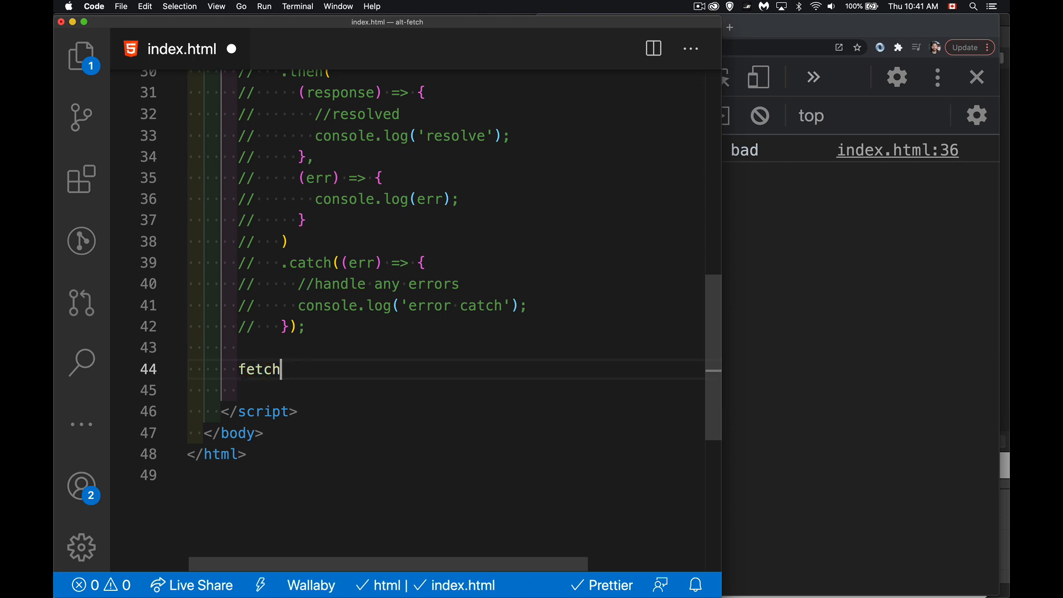
text((url))
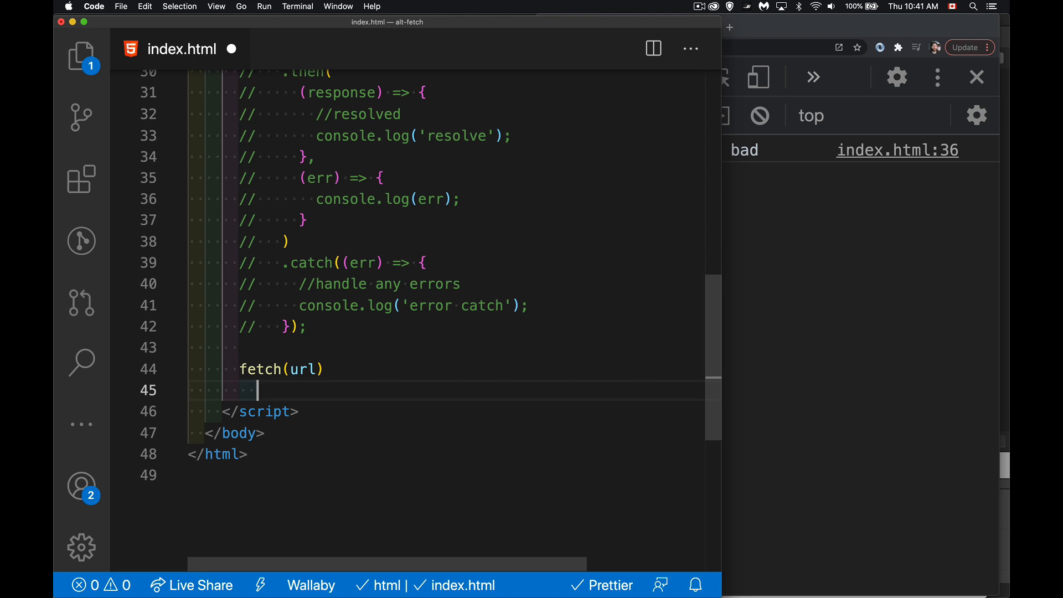
text(.then()
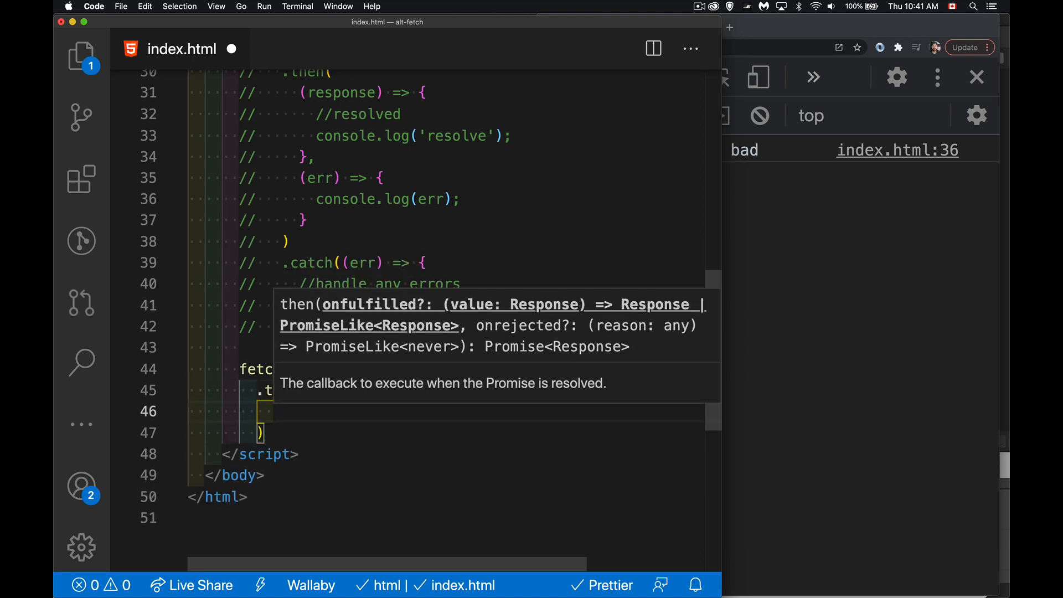
text((resp) => {)
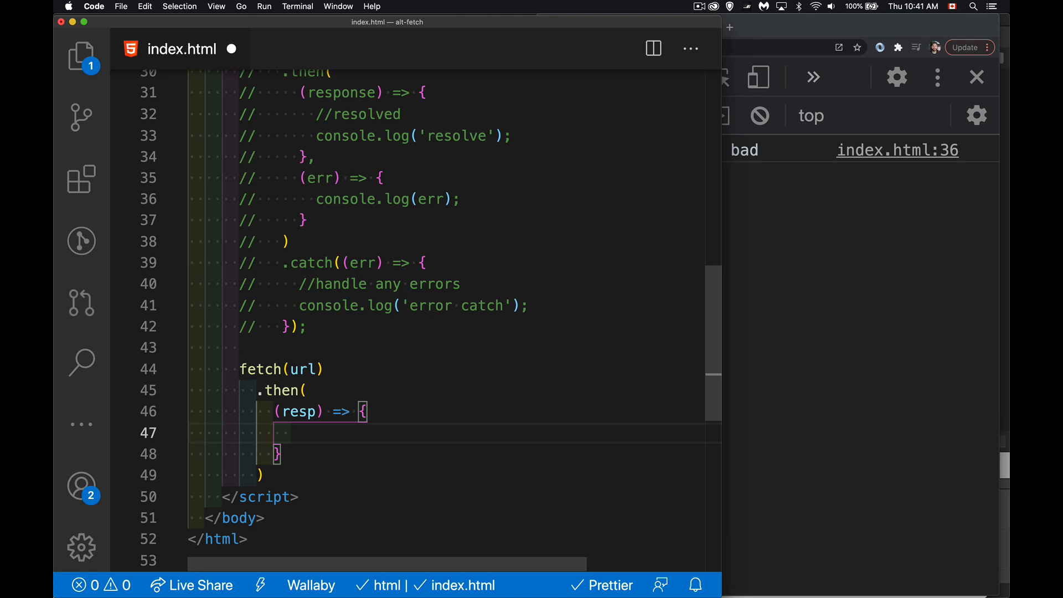
text(if)
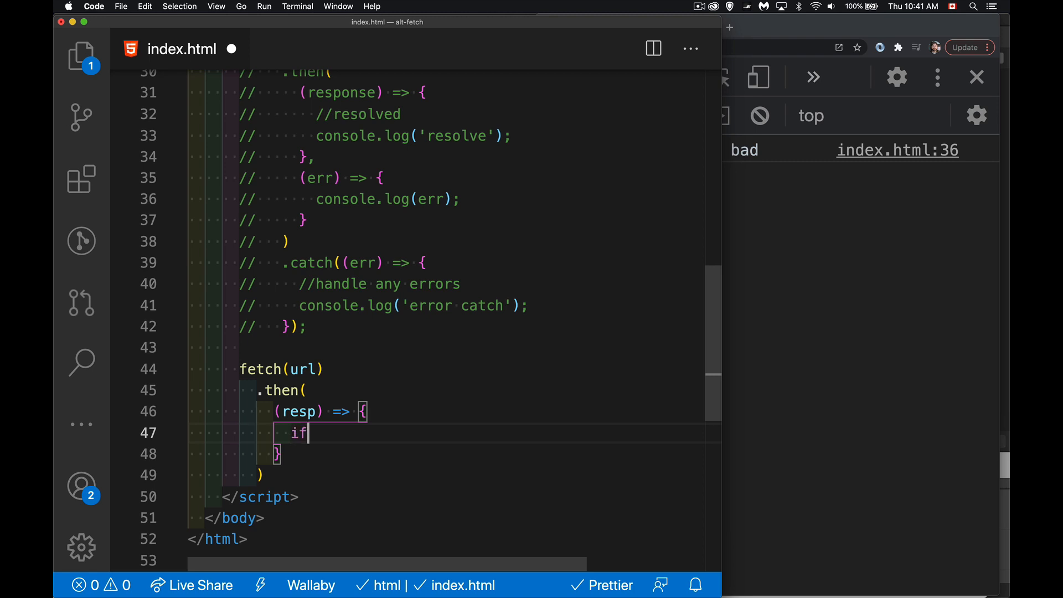
text((!r)
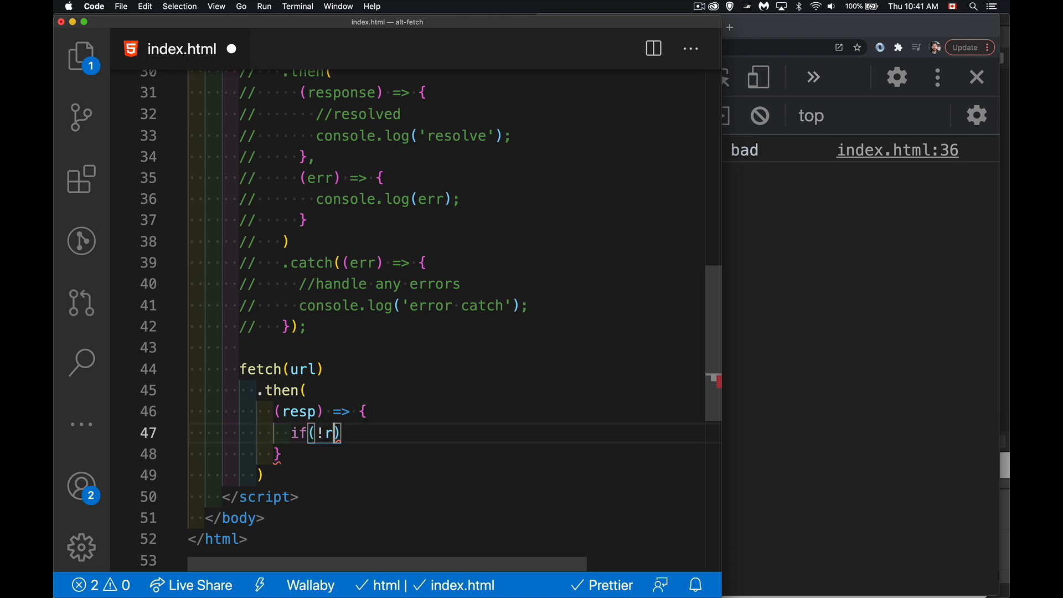
text(esp.ok)
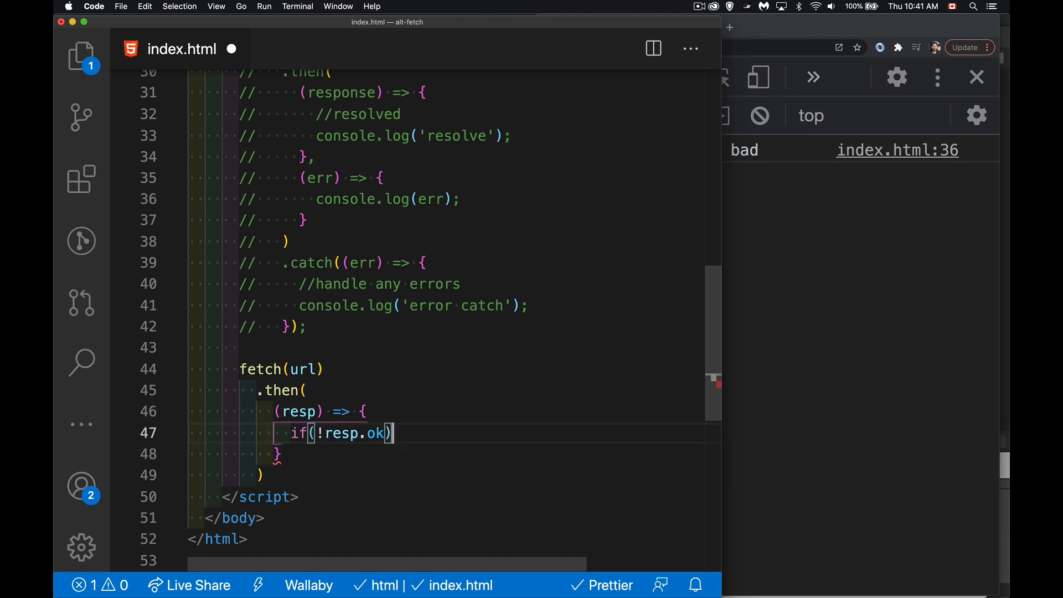
text(throw)
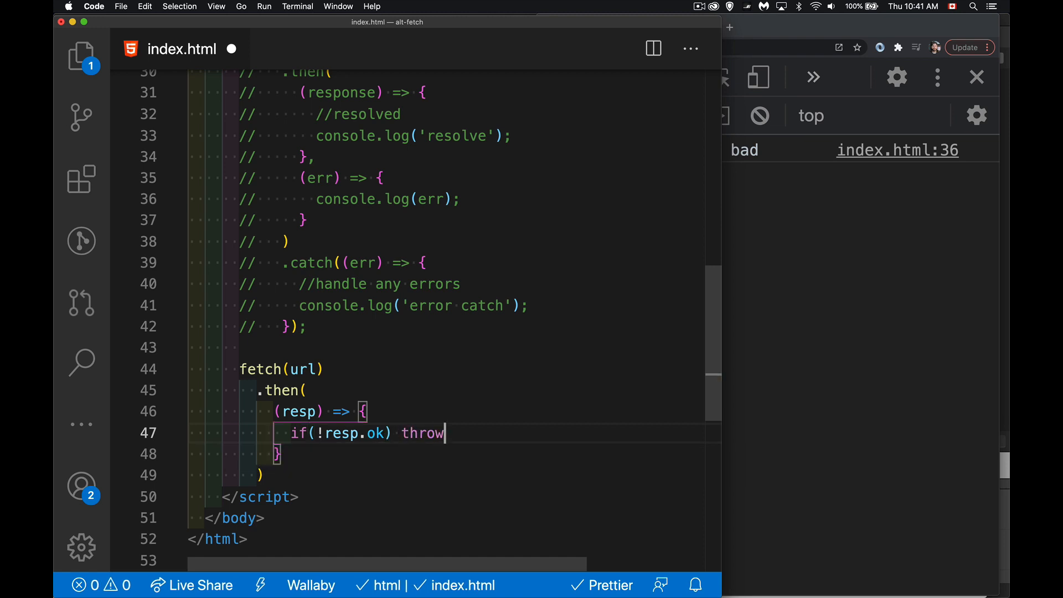
text(resp.statusText)
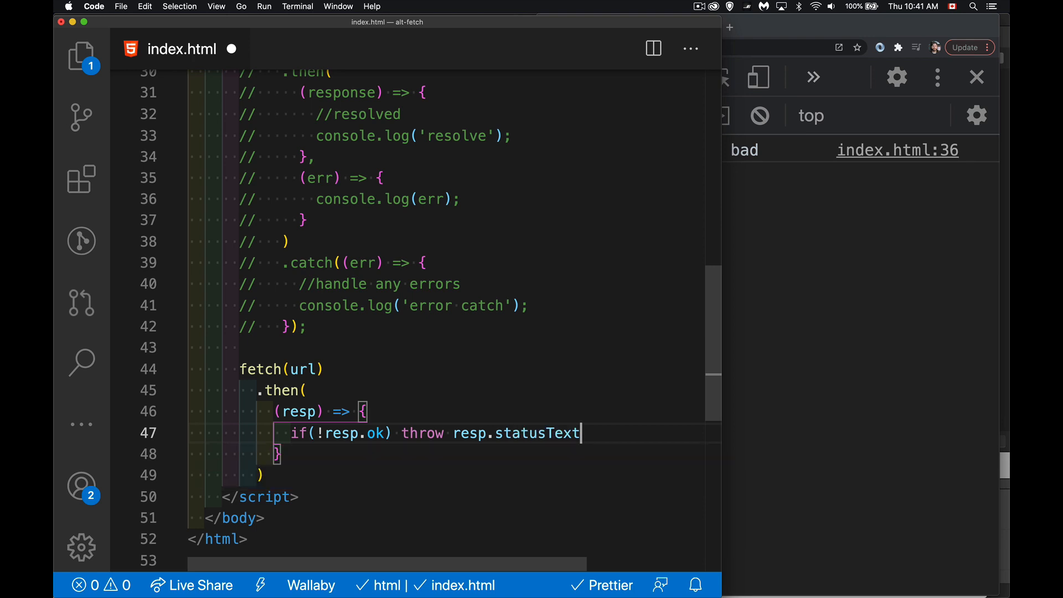
Return resp.json() from the first then callback
key(Enter)
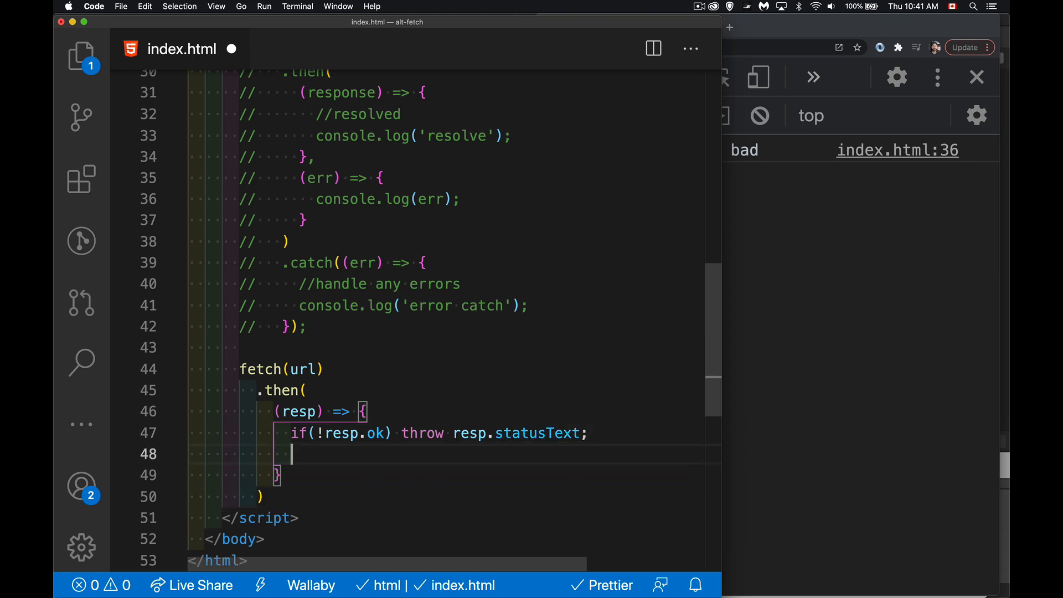
text(ret)
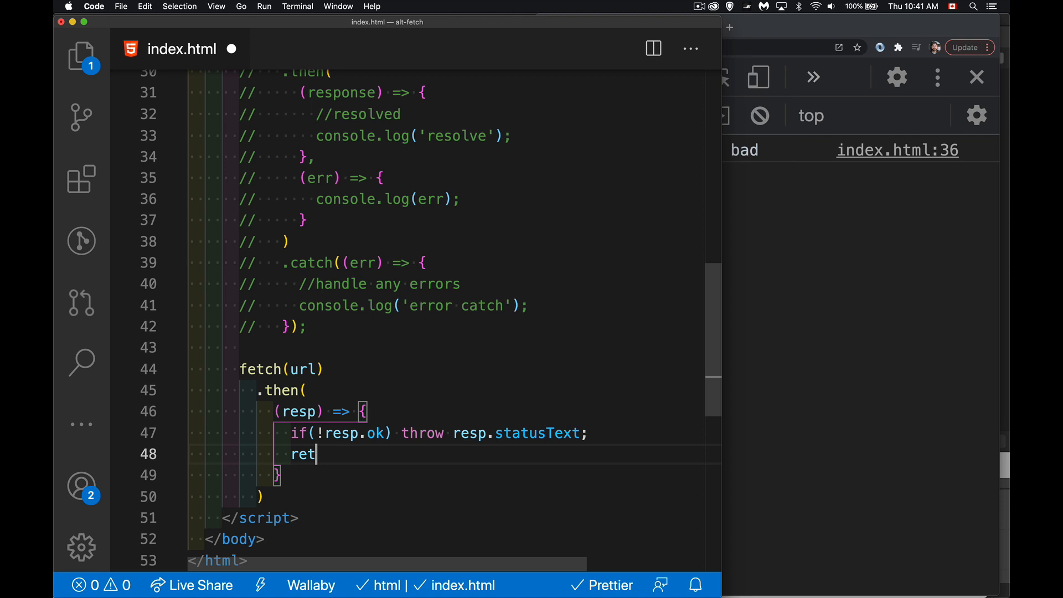
text(urn)
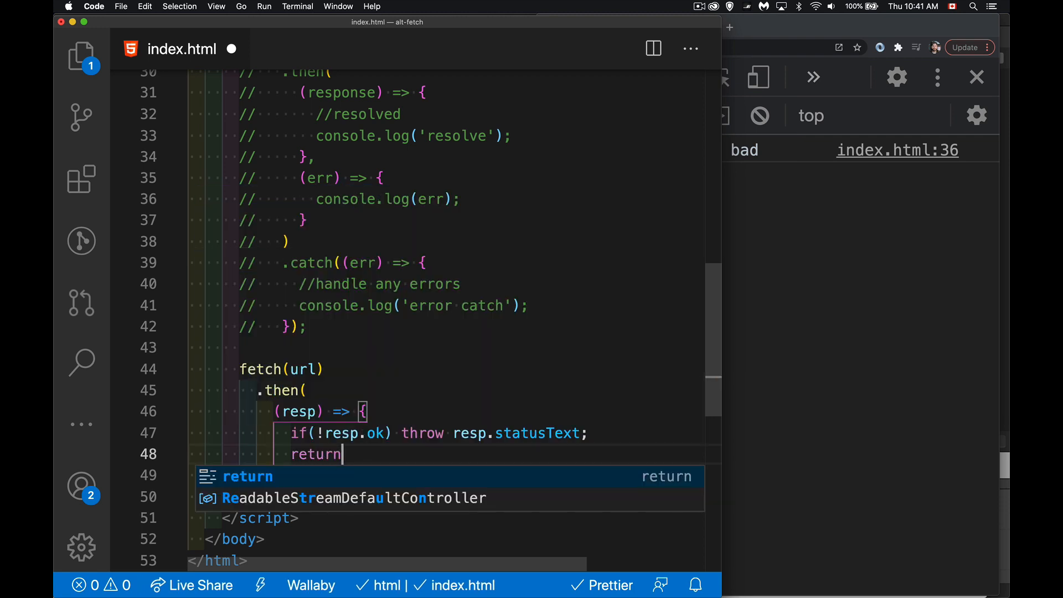
text(e)
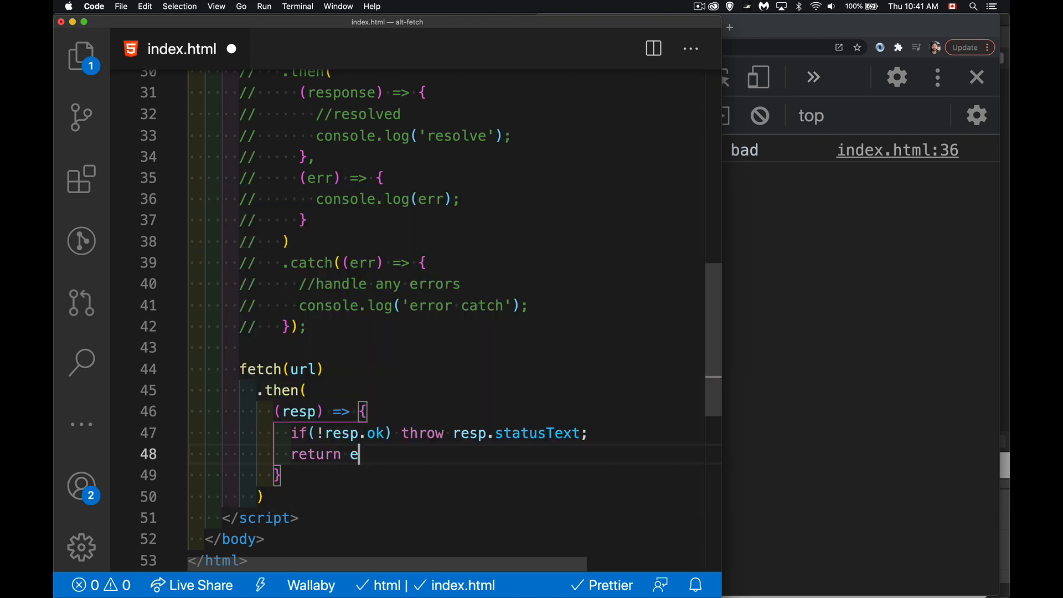
text(resp.json();)
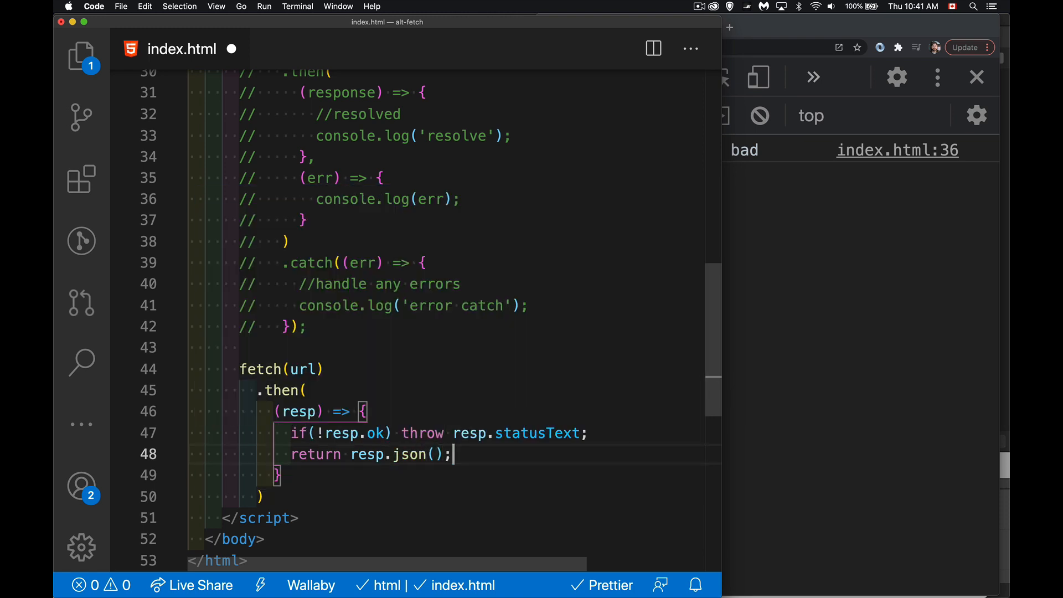
Append a catch that warns 'Network error or resp.ok NOT'
scroll(down, 3)
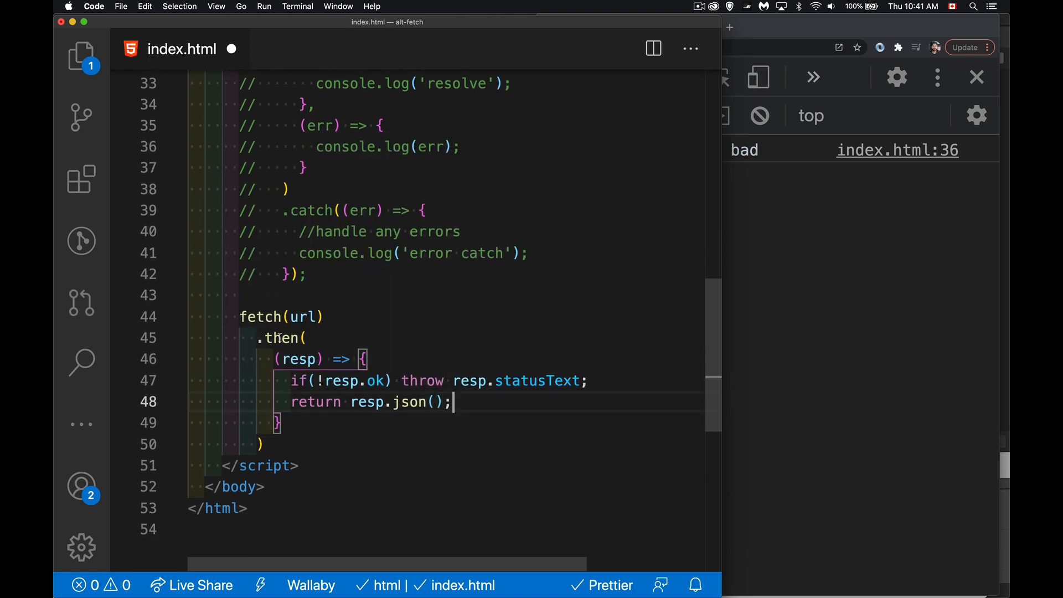
drag(292, 360, 278, 423)
text(.catch)
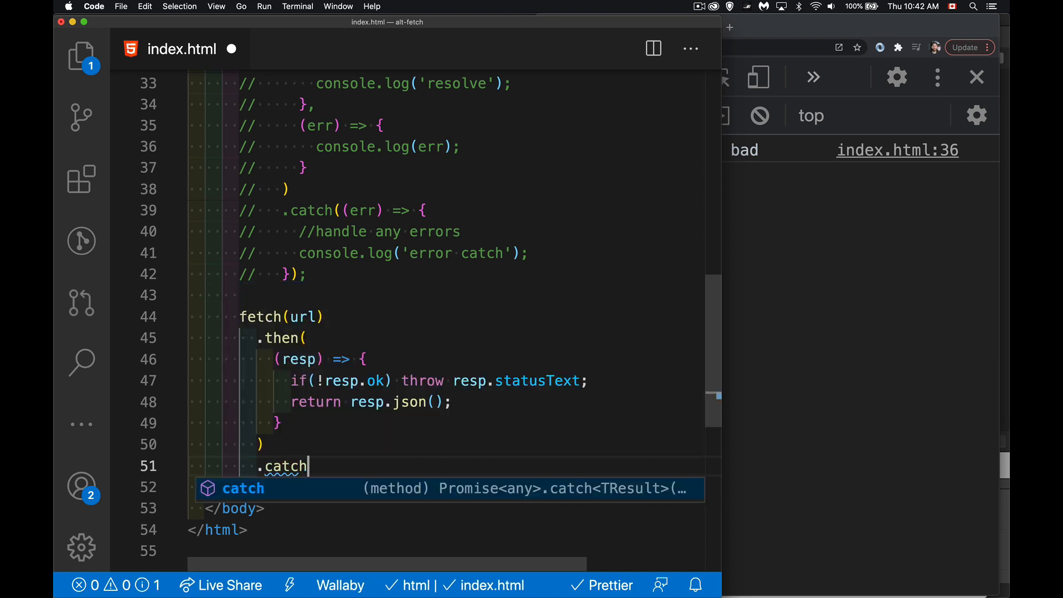
text((err=>)
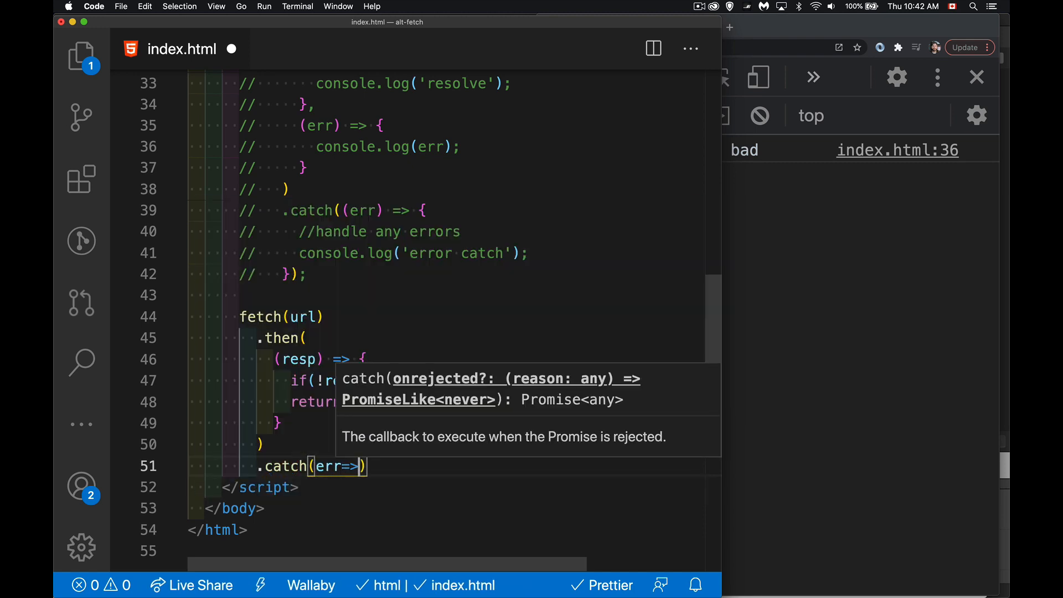
text({)
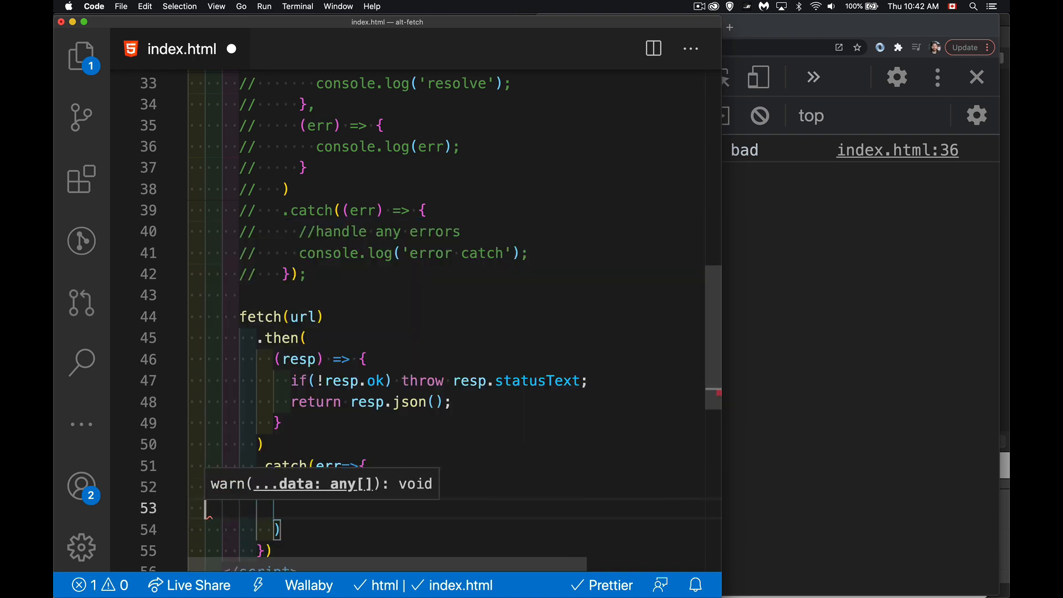
text(console.warn('Network error');)
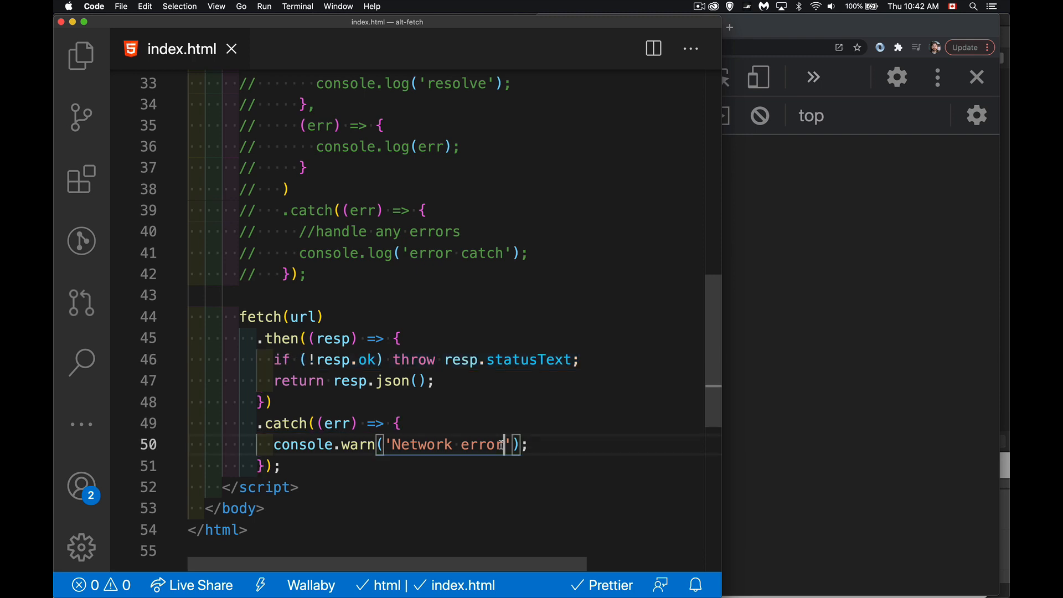
text(or resp.ok NOT)
click(446, 403)
text(,)
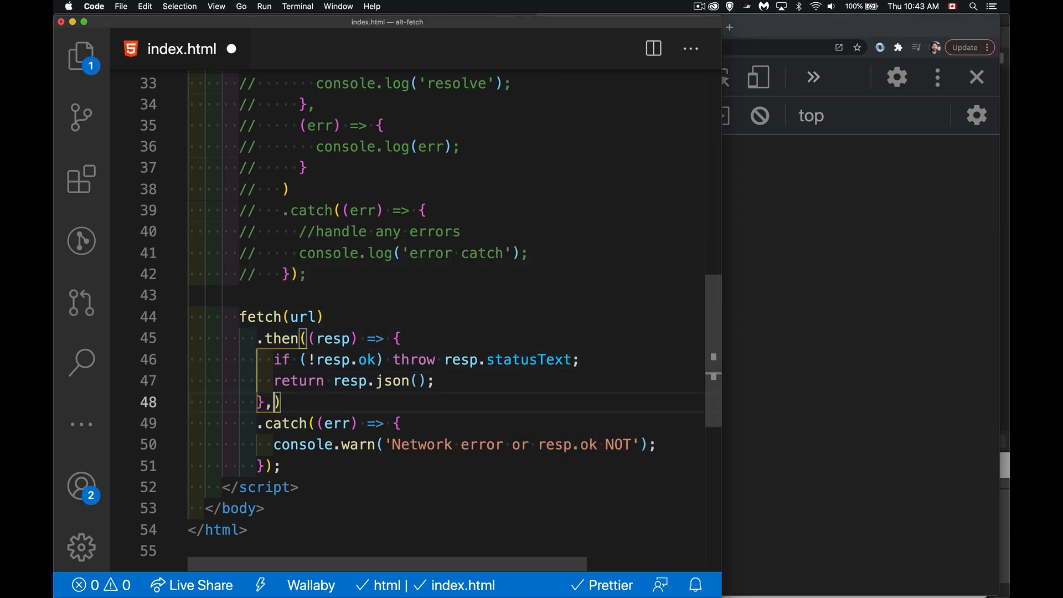
Give the first then an error callback commented 'first interrupt' logging 'Network Error', then add .then()
key(Enter)
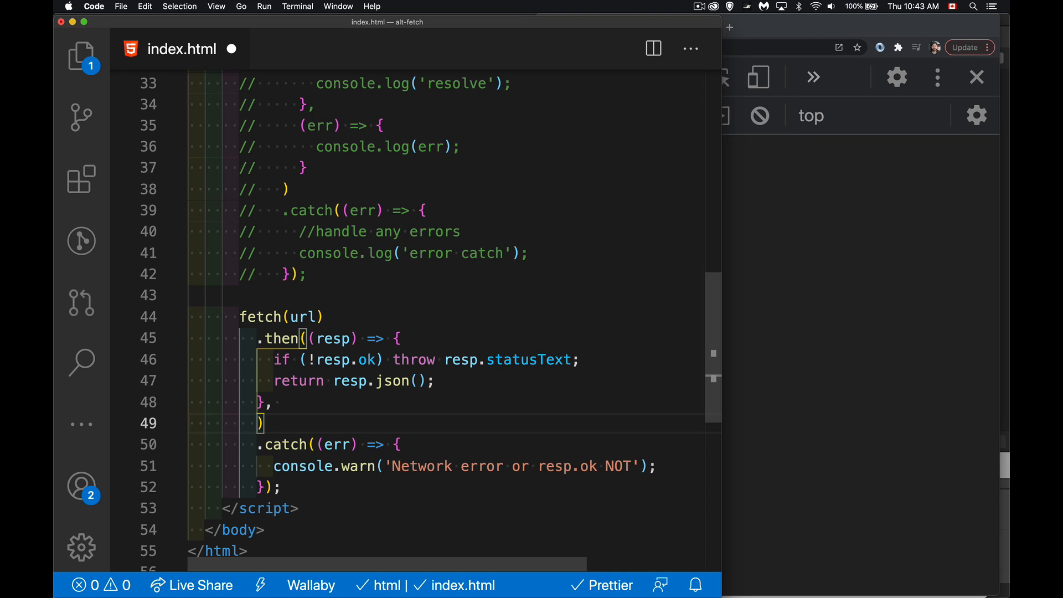
text((err)
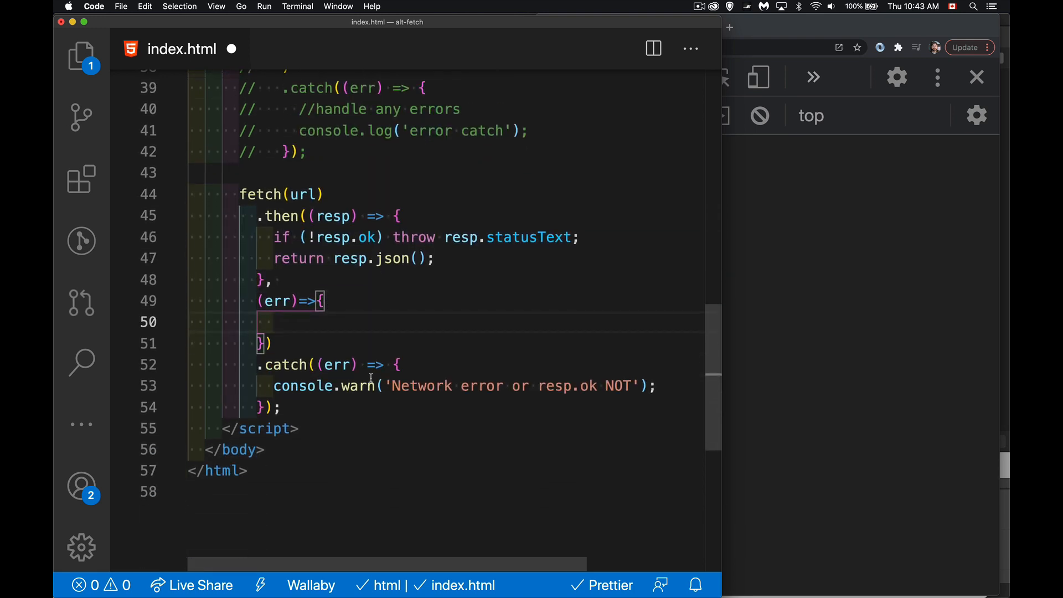
text(//first)
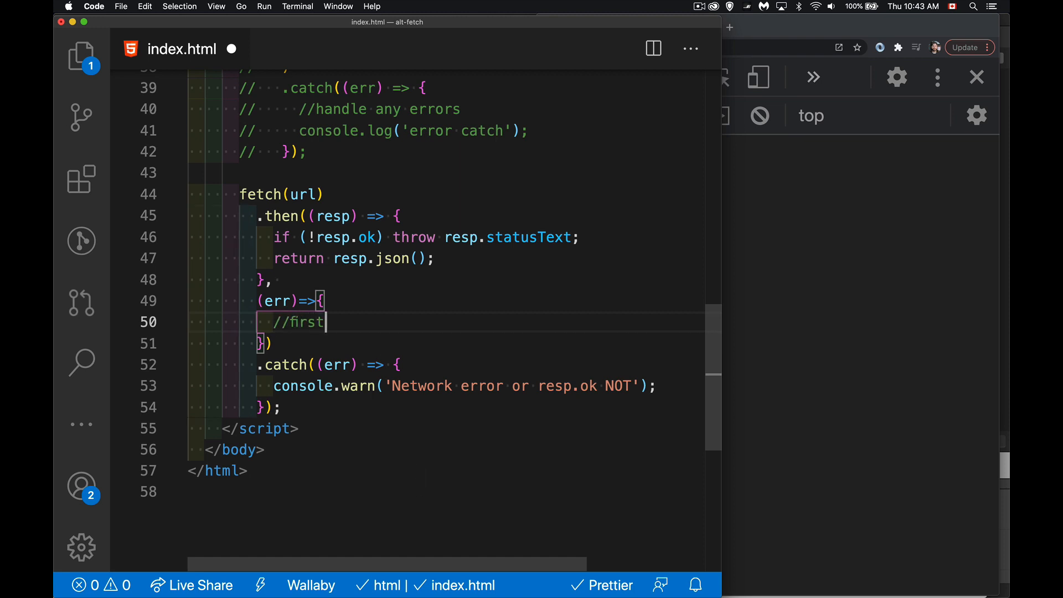
text(interrupt)
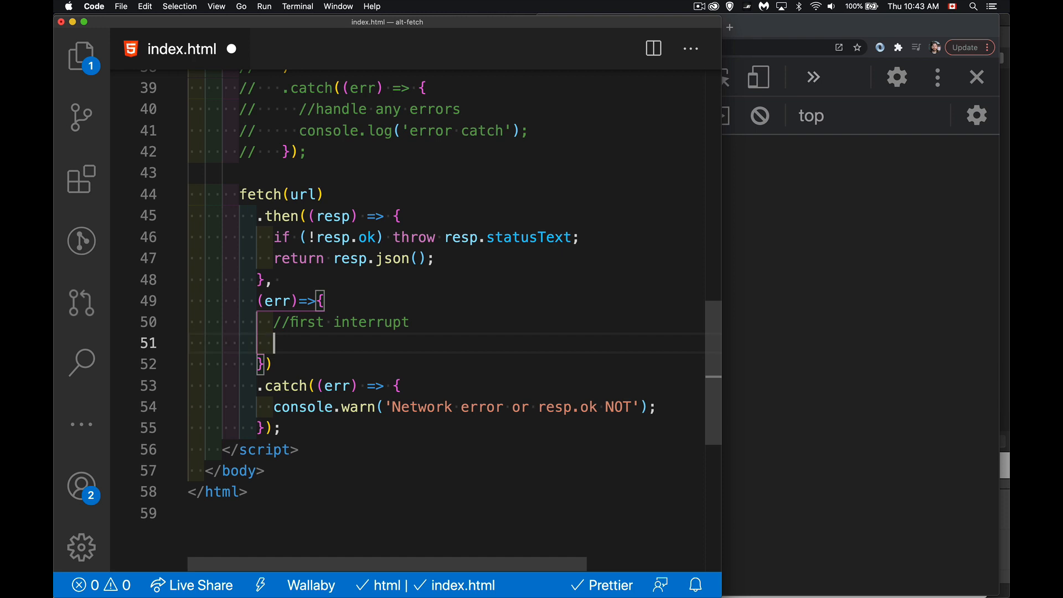
text(consoole.log()
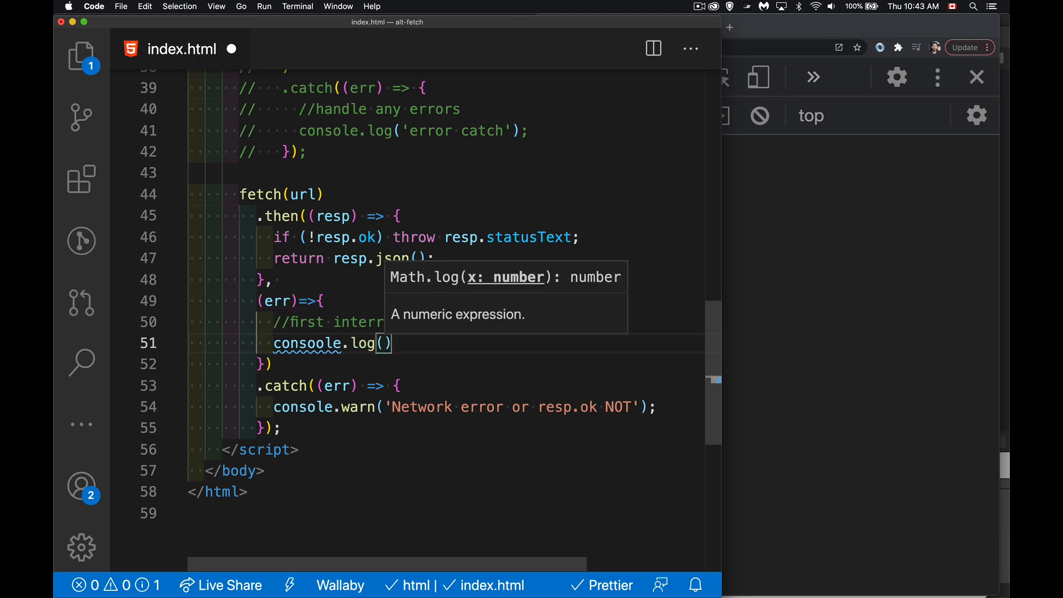
text('Netwok ')
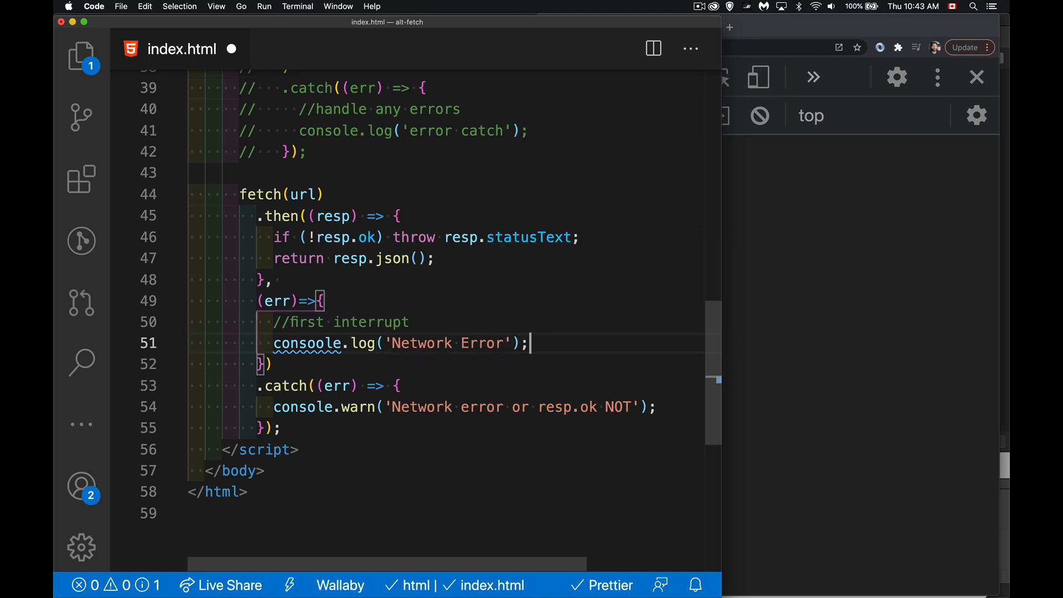
text(.then()
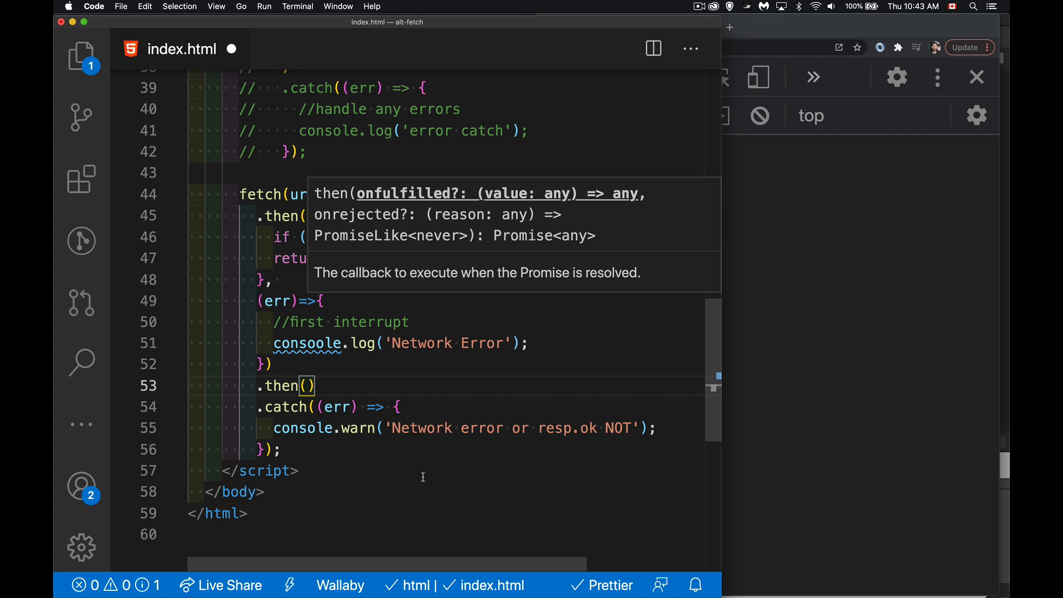
Make the new .then() callback log data and review the first then's response callback
text(data)
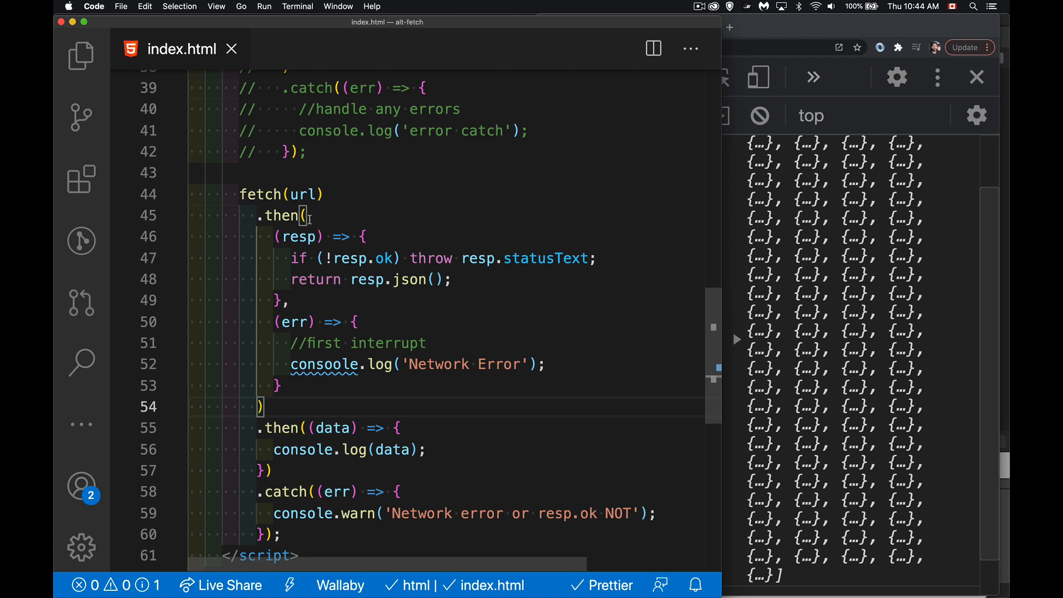
mouse_move(337, 207)
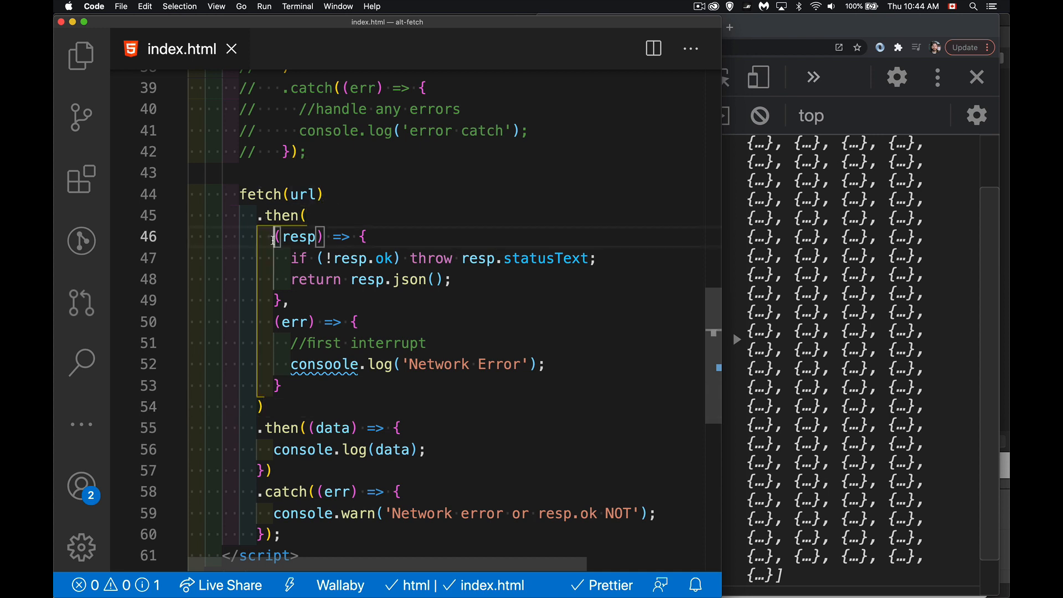
drag(276, 237, 288, 300)
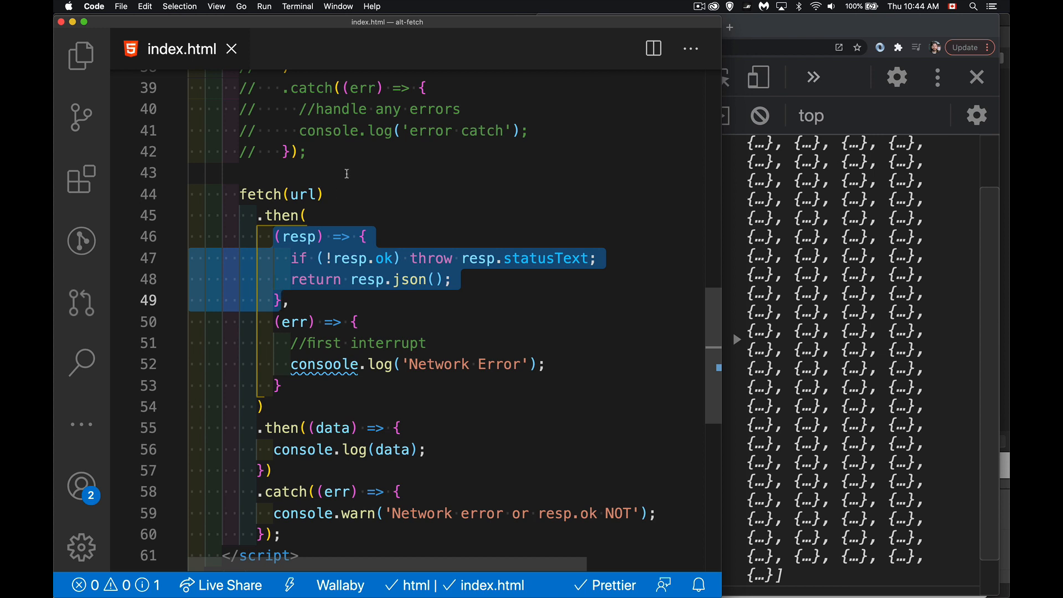
mouse_move(332, 258)
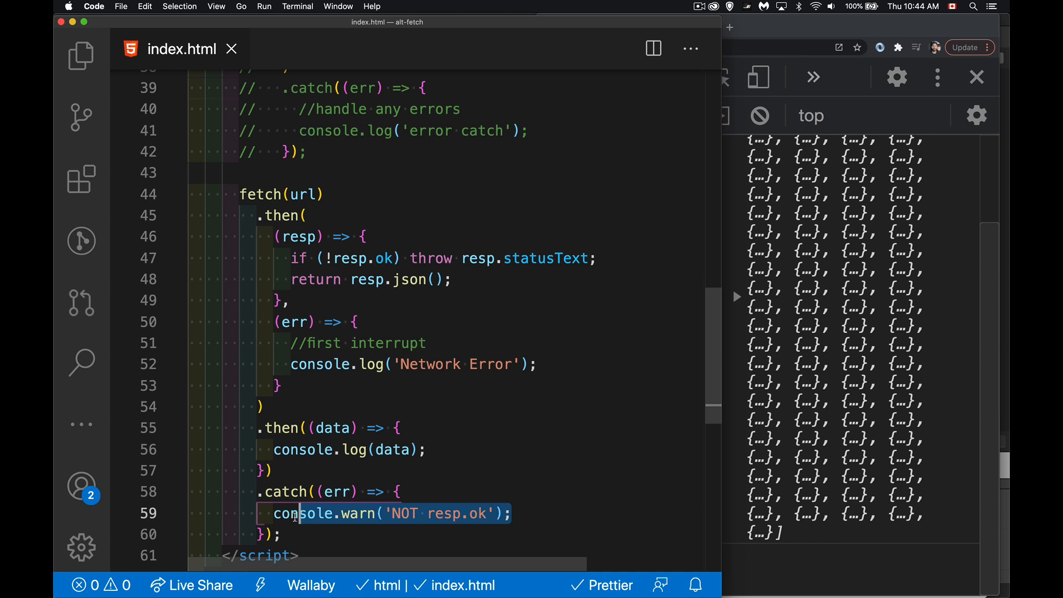
mouse_move(477, 258)
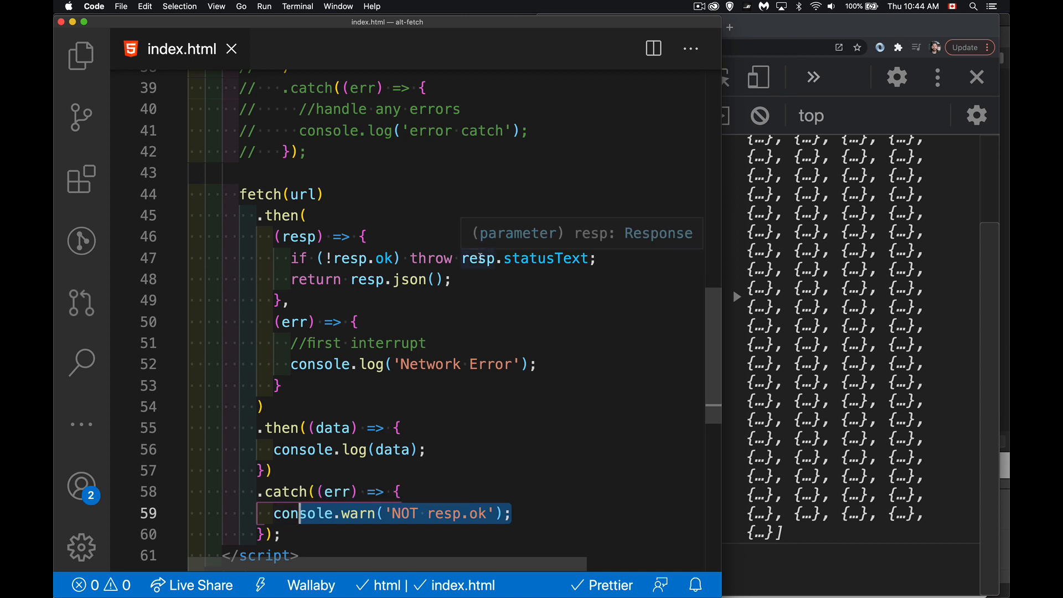
mouse_move(433, 521)
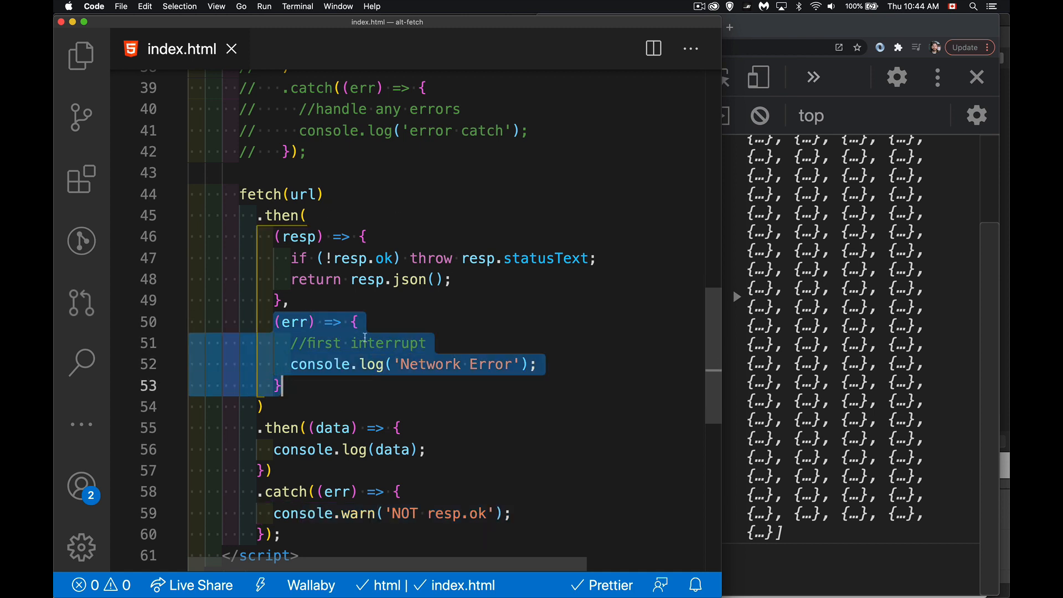
Comment the error callback with '//the fetch failing' and '//talk to the indexedDB to get cached data'
text(/)
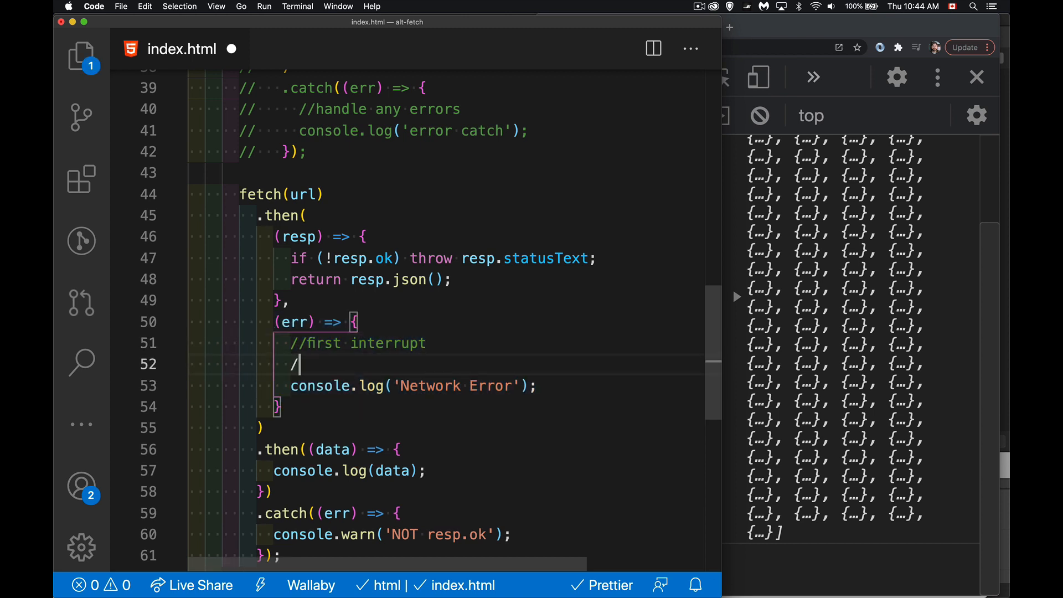
text(/the fe)
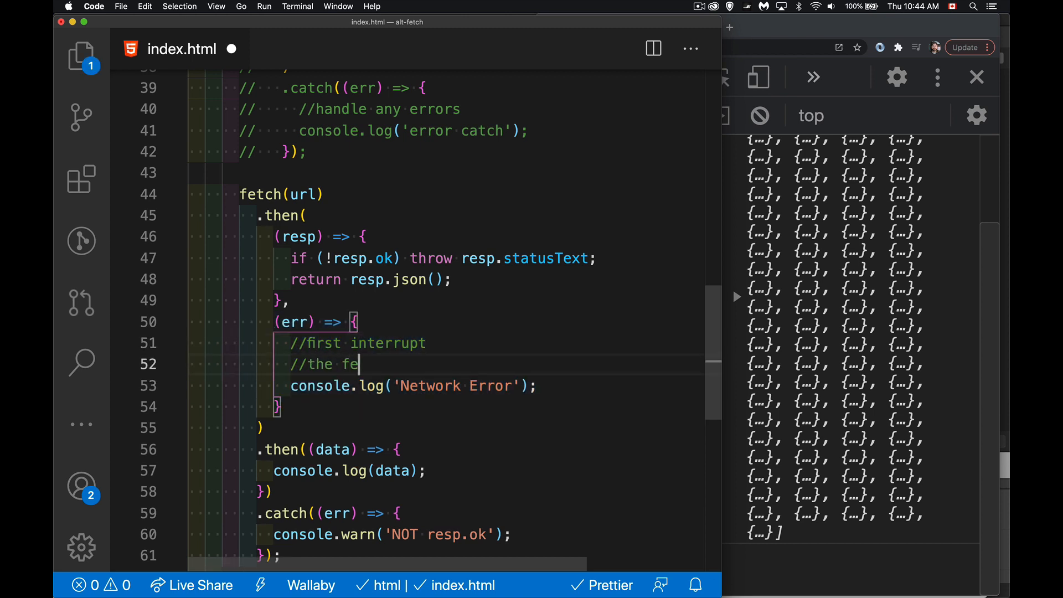
text(tch failing)
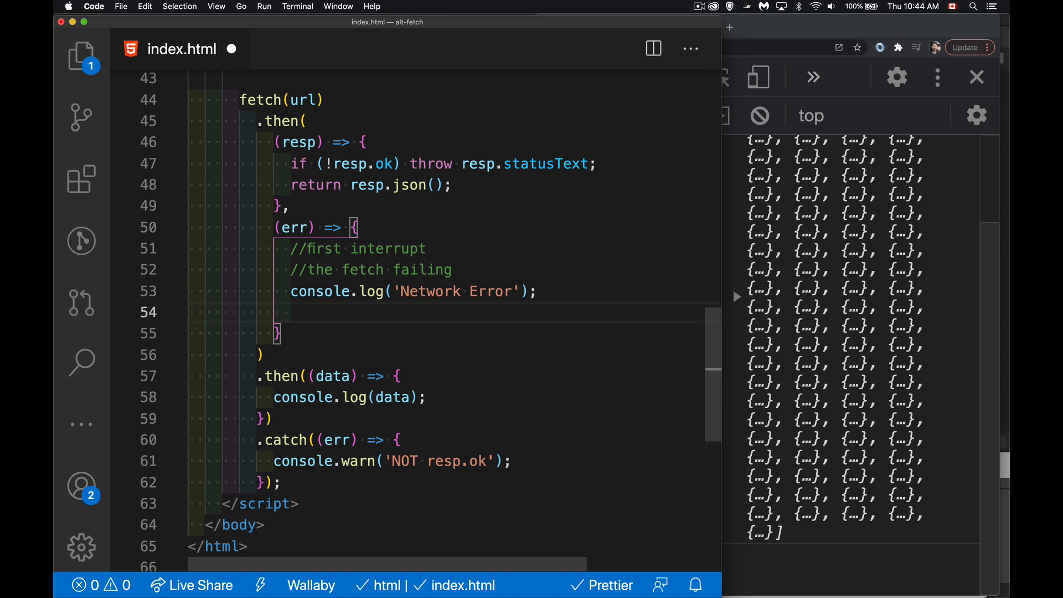
text(//ta)
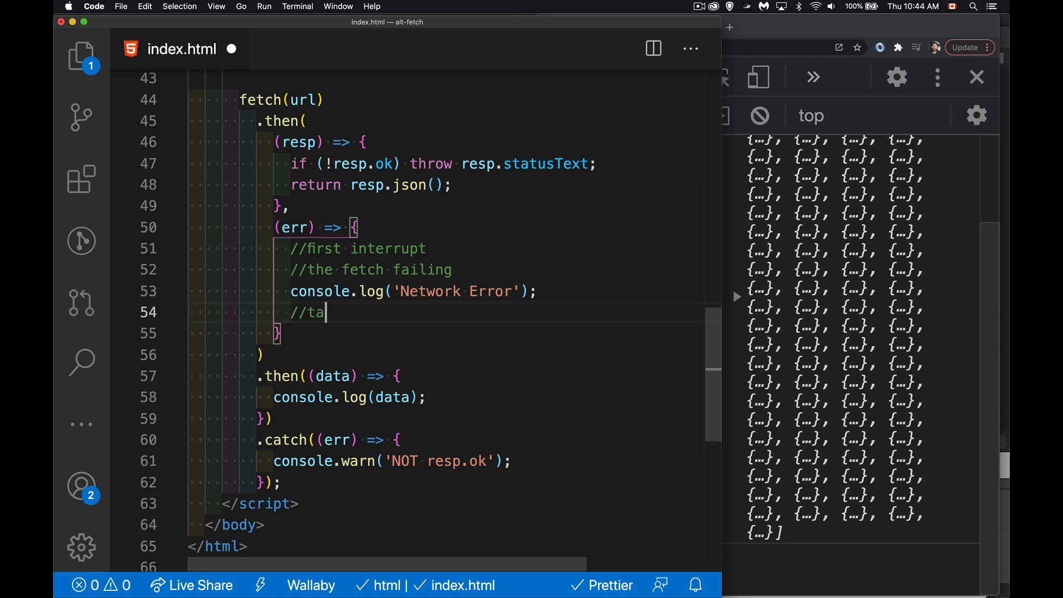
text(lk to the da)
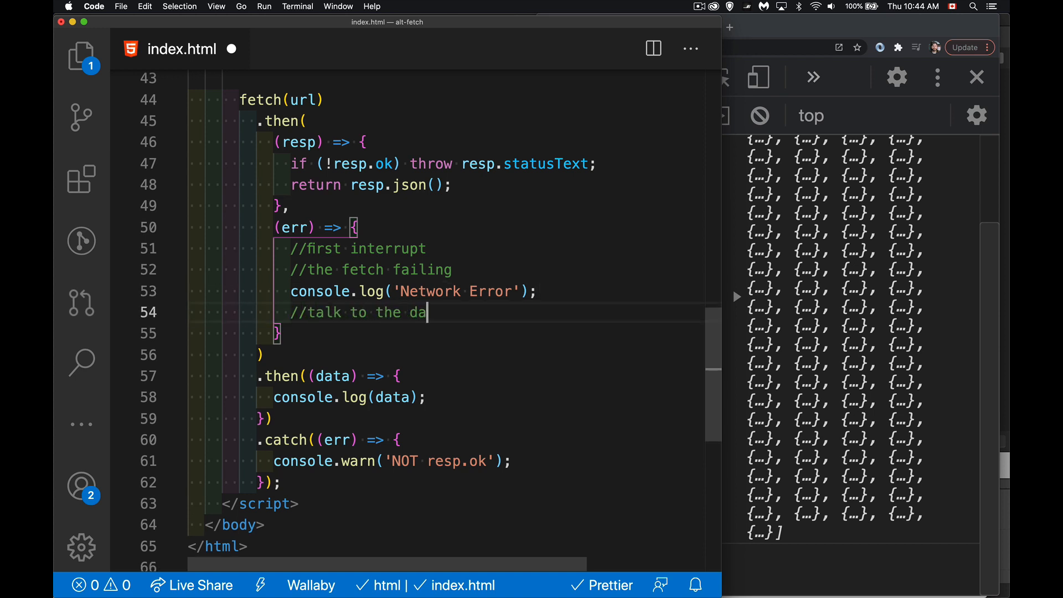
text(tabase to get cached data)
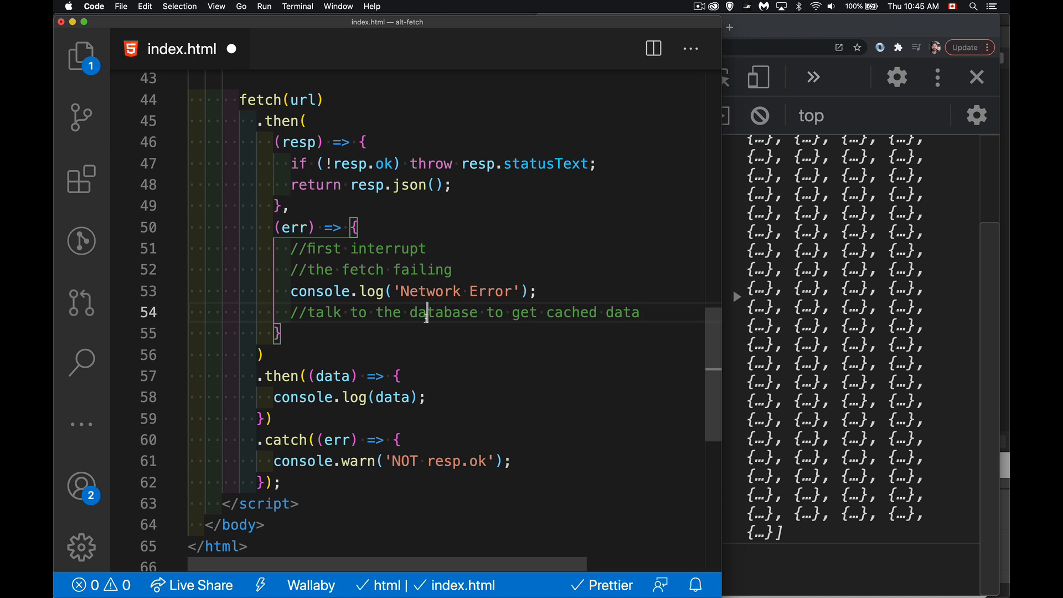
triple_click(451, 313)
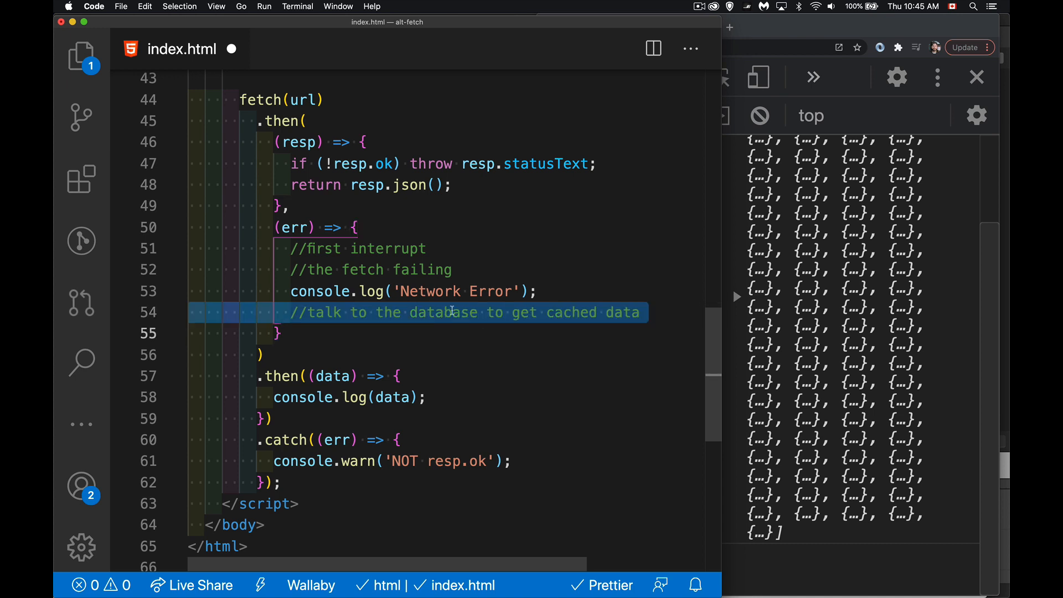
text(indexed)
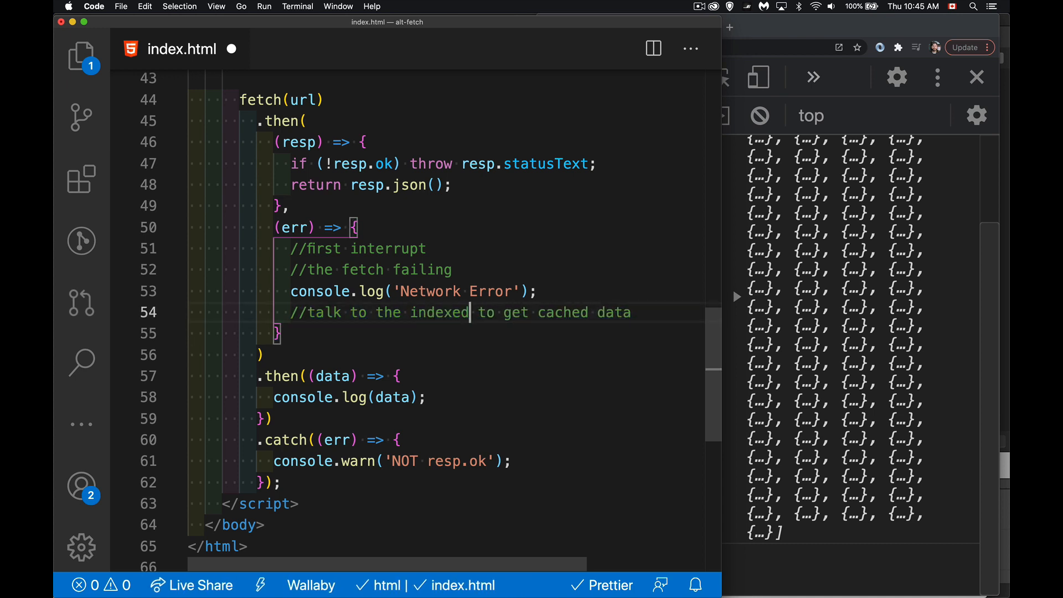
text(DB)
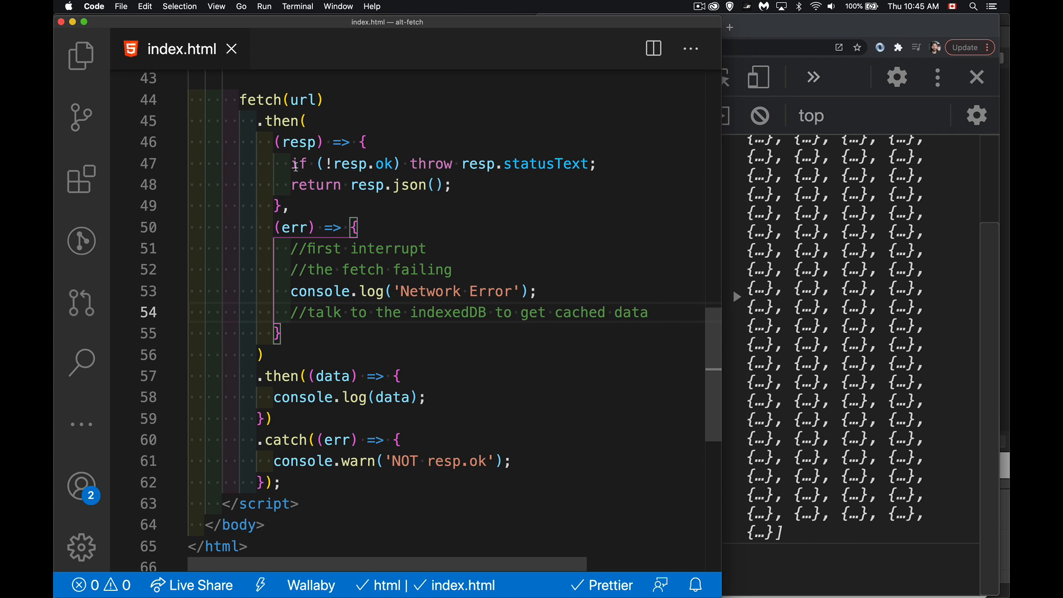
Select both callbacks of the first then to review them
drag(291, 141, 285, 333)
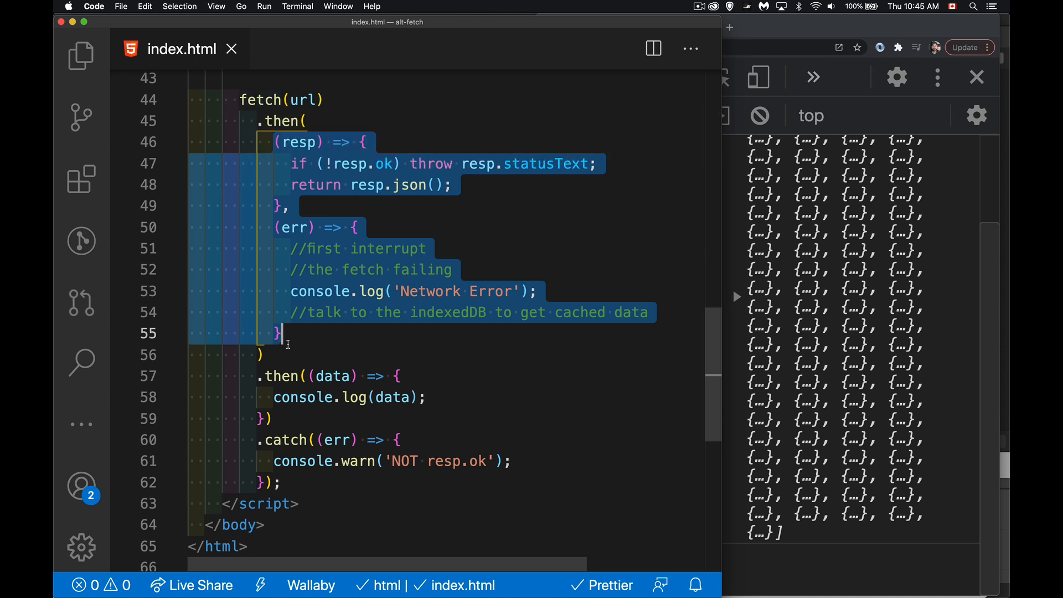
mouse_move(289, 418)
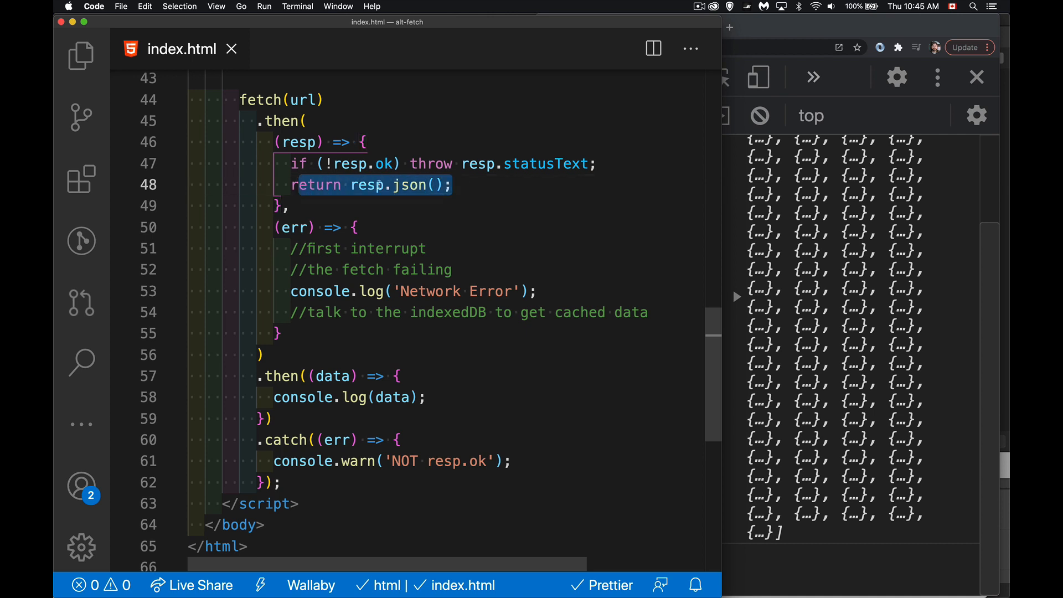
mouse_move(384, 197)
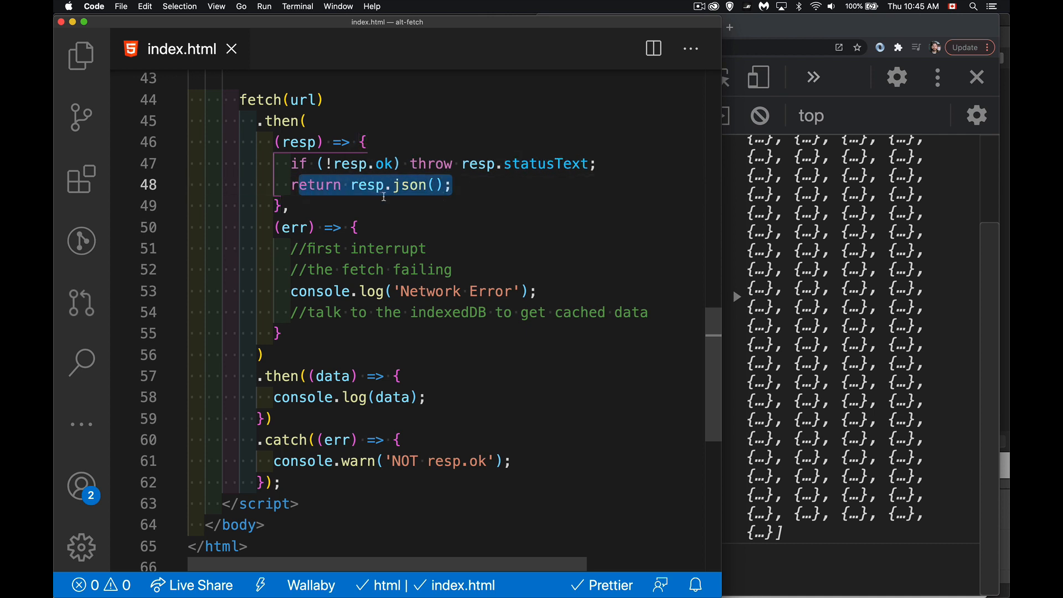
mouse_move(283, 417)
text(//faile)
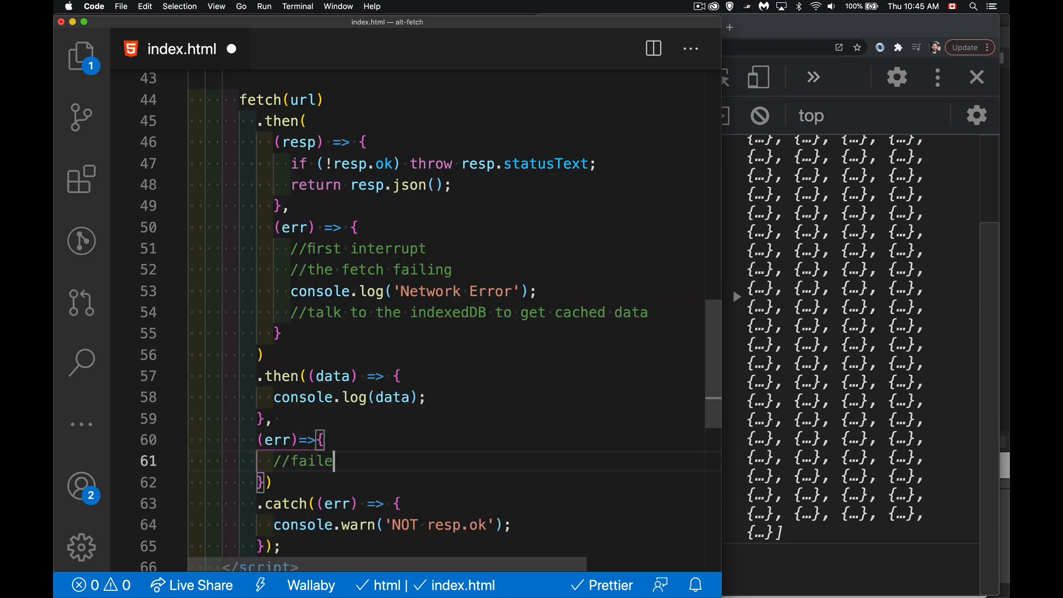
Finish the second error callback's comment '//failed to run resp.json()'
text(d to run rresp.j)
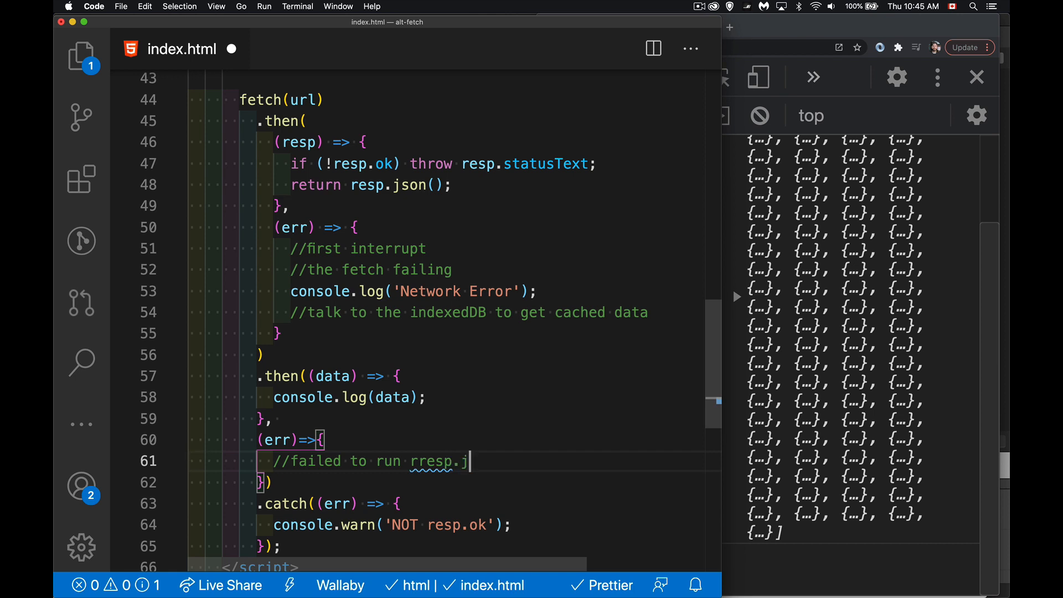
text(son())
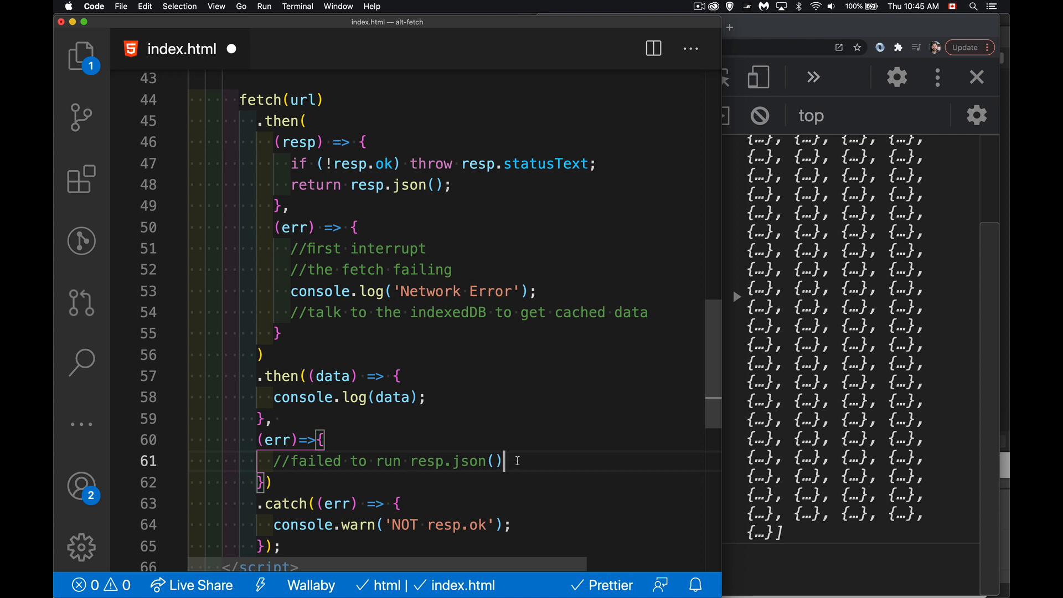
scroll(down, 3)
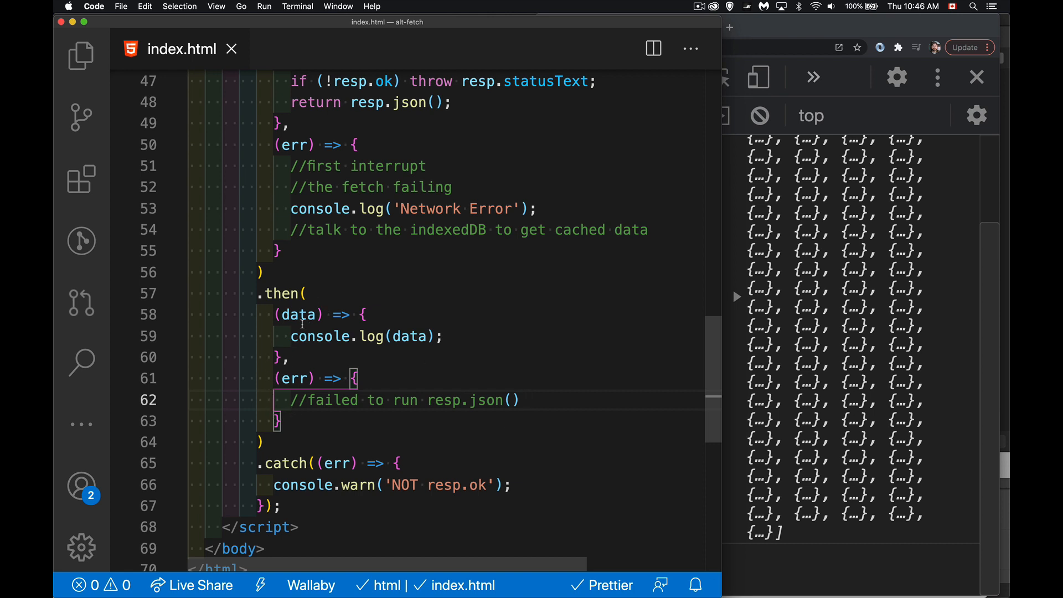
mouse_move(247, 364)
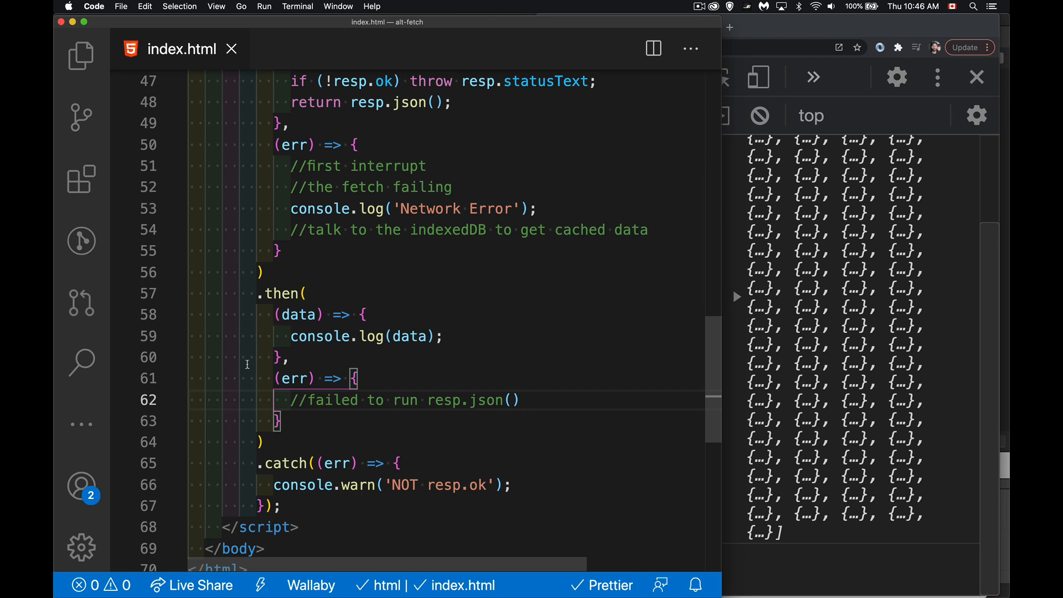
mouse_move(260, 379)
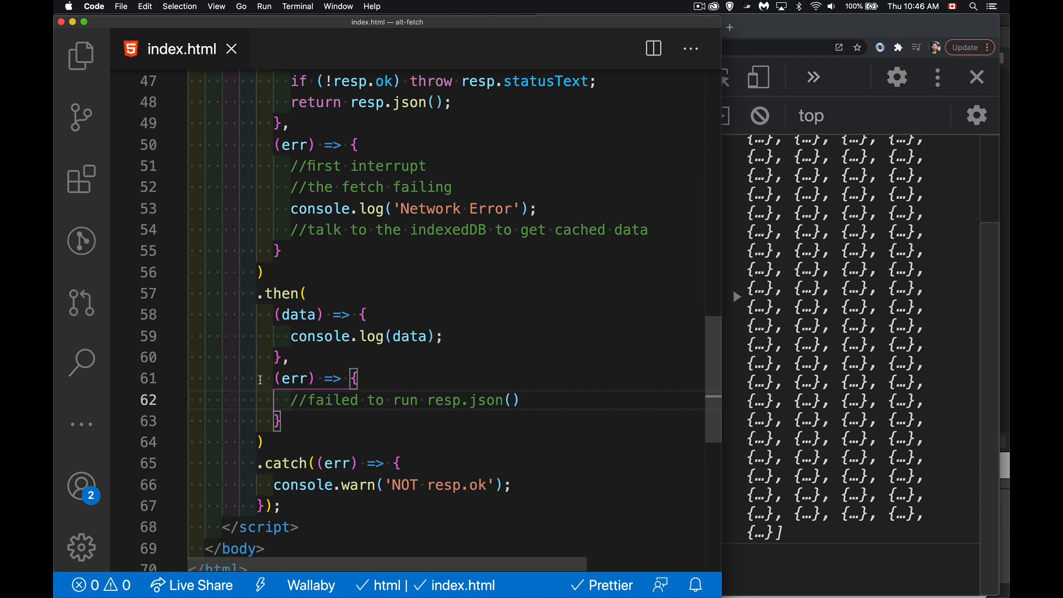
mouse_move(241, 207)
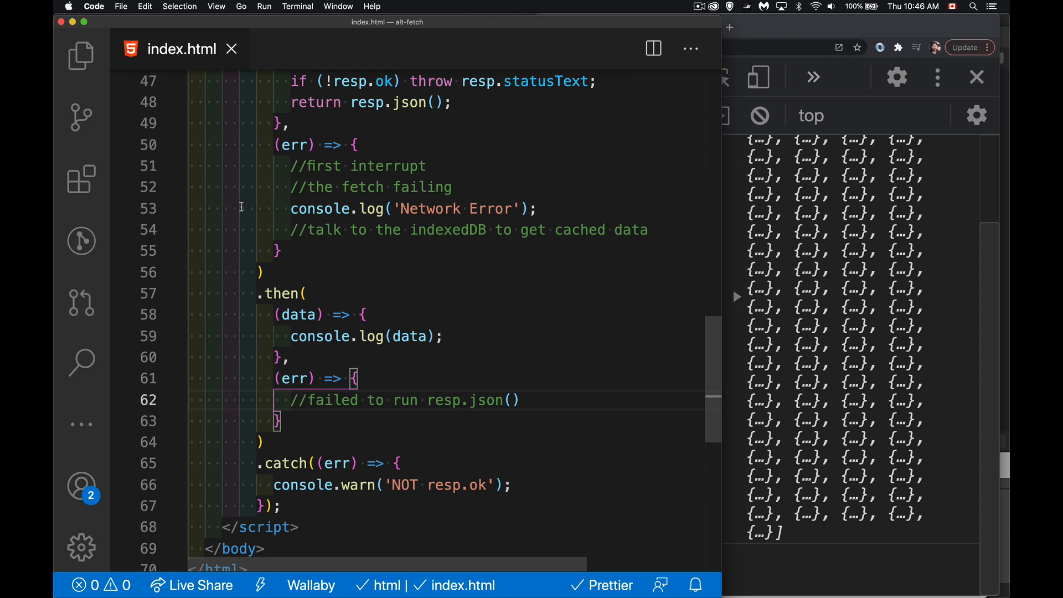